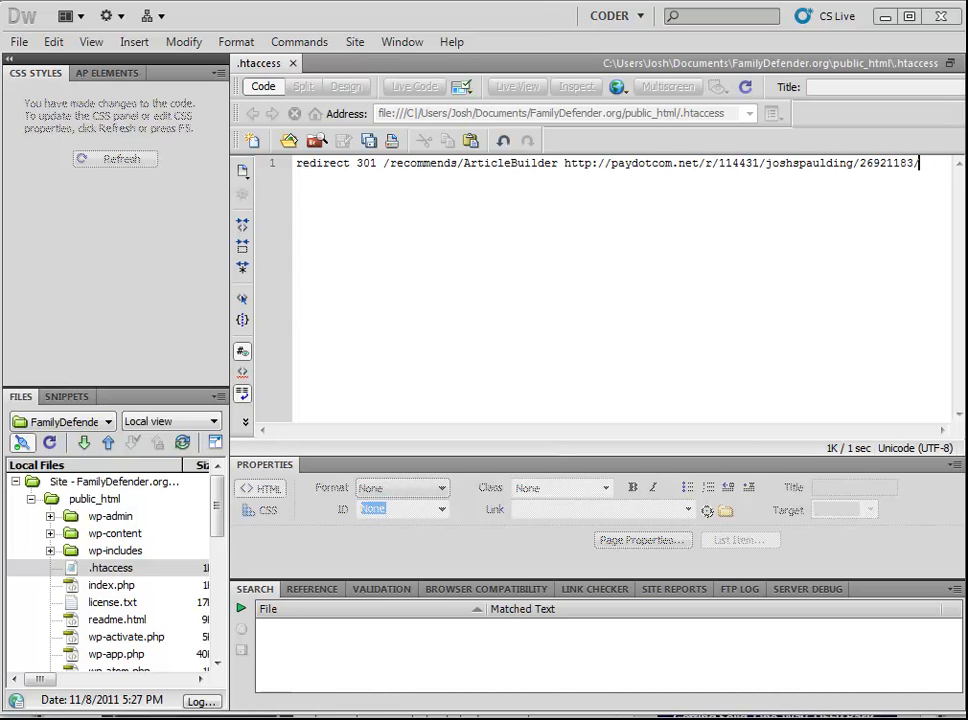
mouse_move(532, 310)
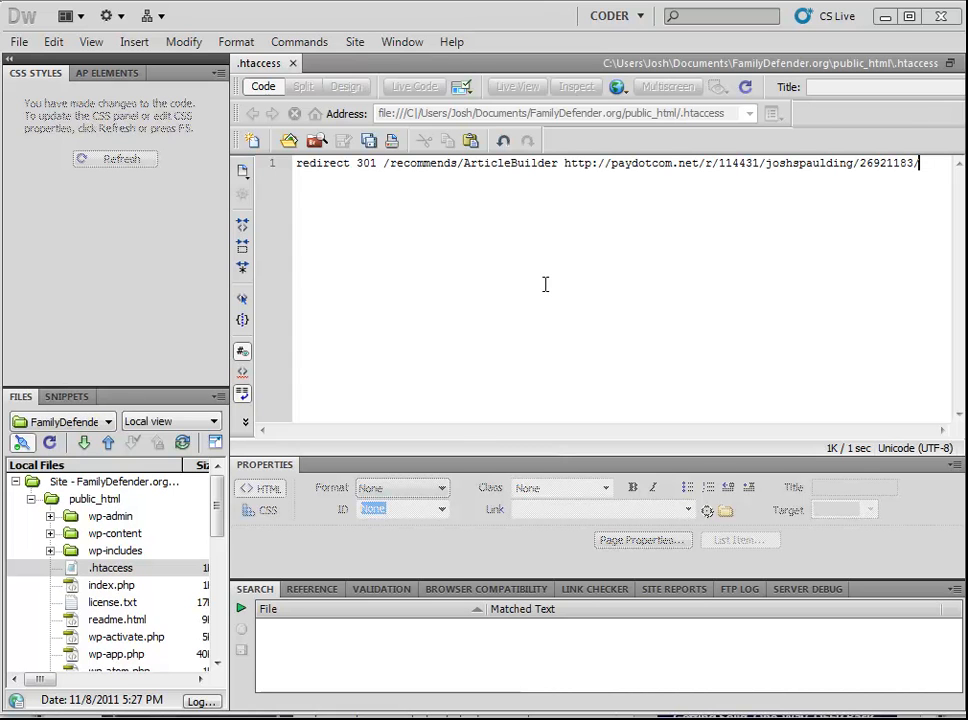
mouse_move(448, 284)
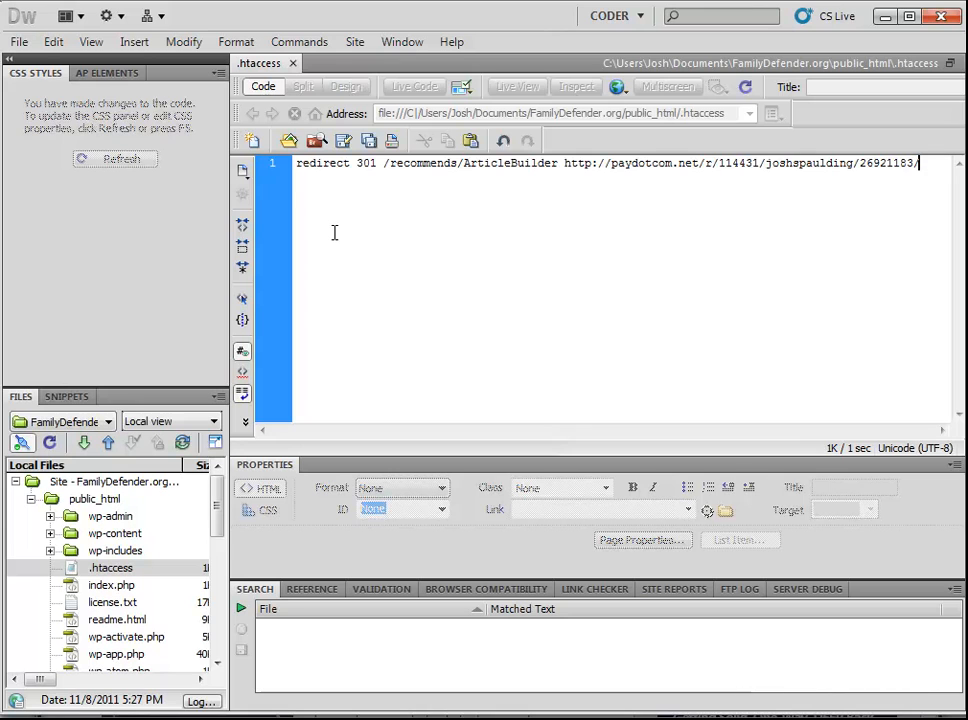
mouse_move(344, 276)
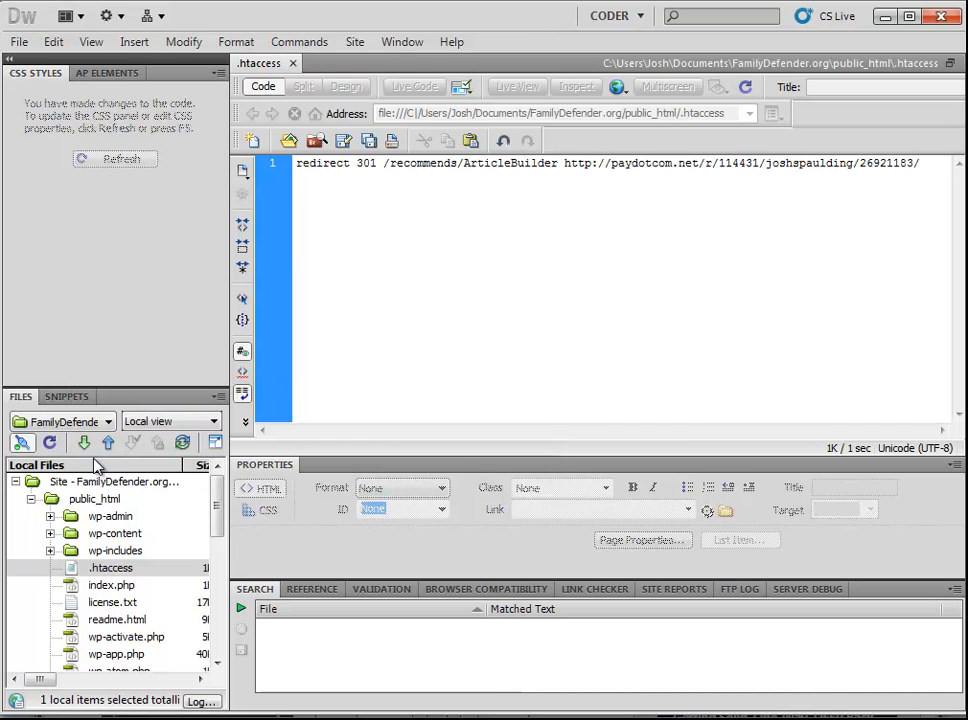
- Locate .htaccess in public_html, leaving its file name unchanged and undoing stray test edits
click(94, 498)
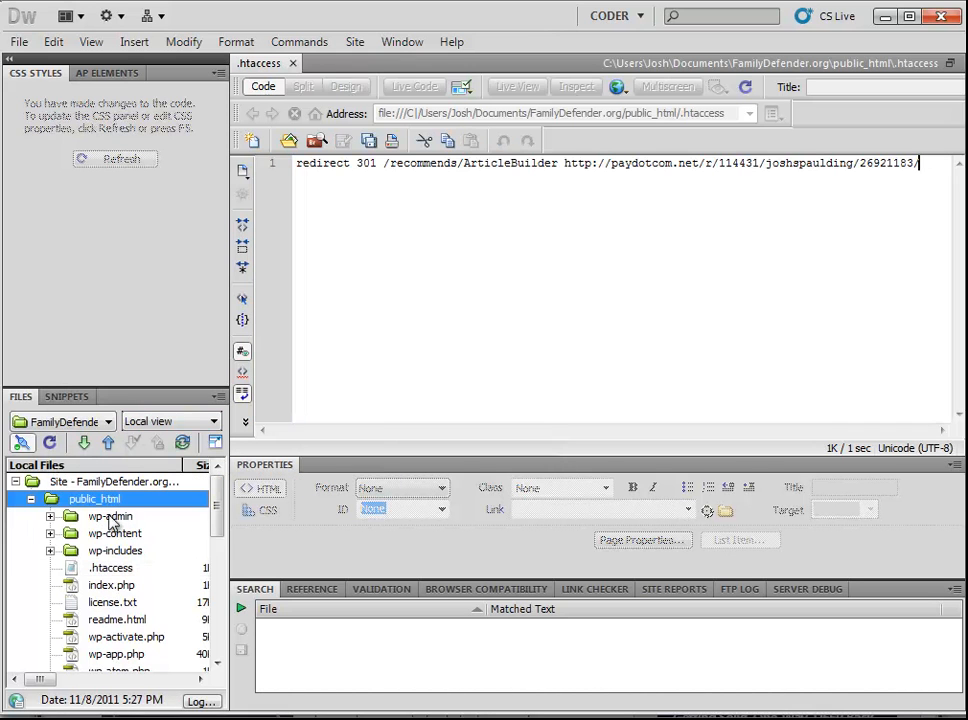
click(110, 568)
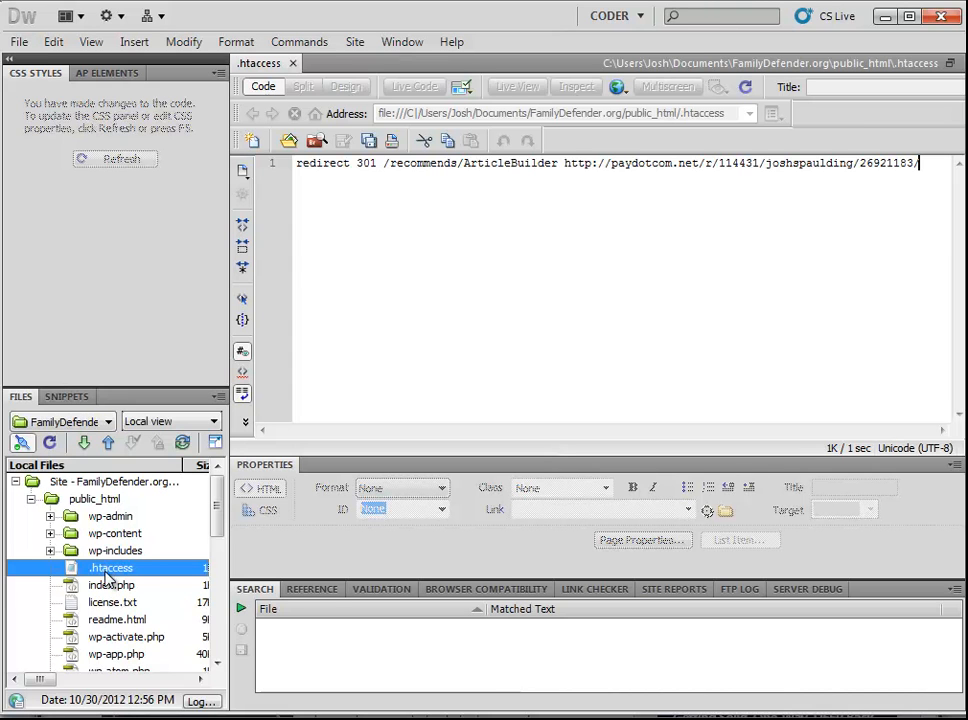
double_click(110, 568)
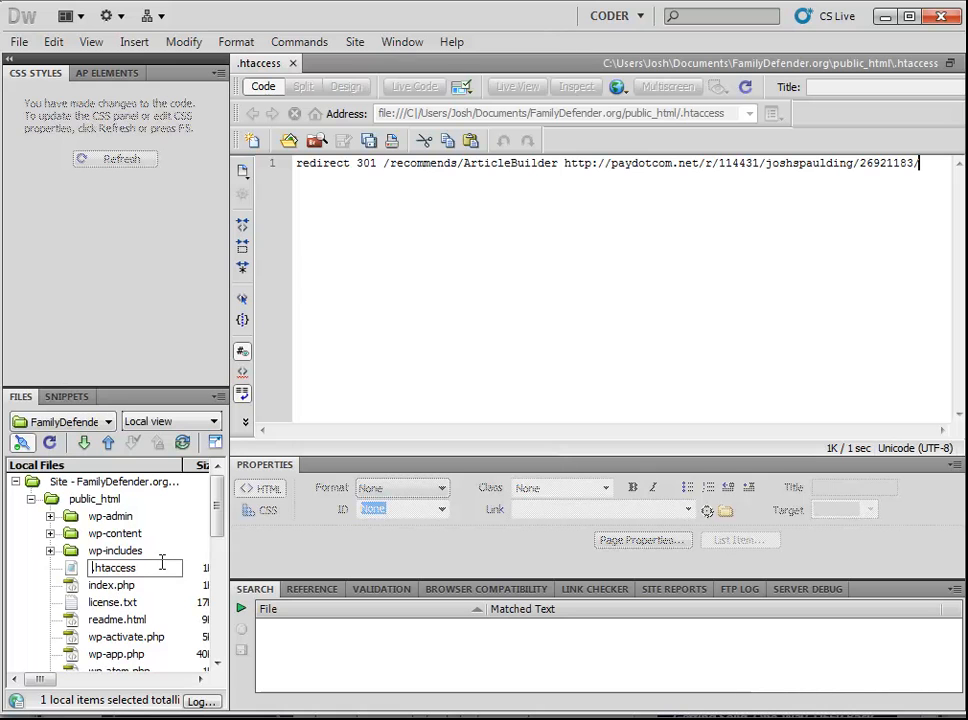
click(112, 568)
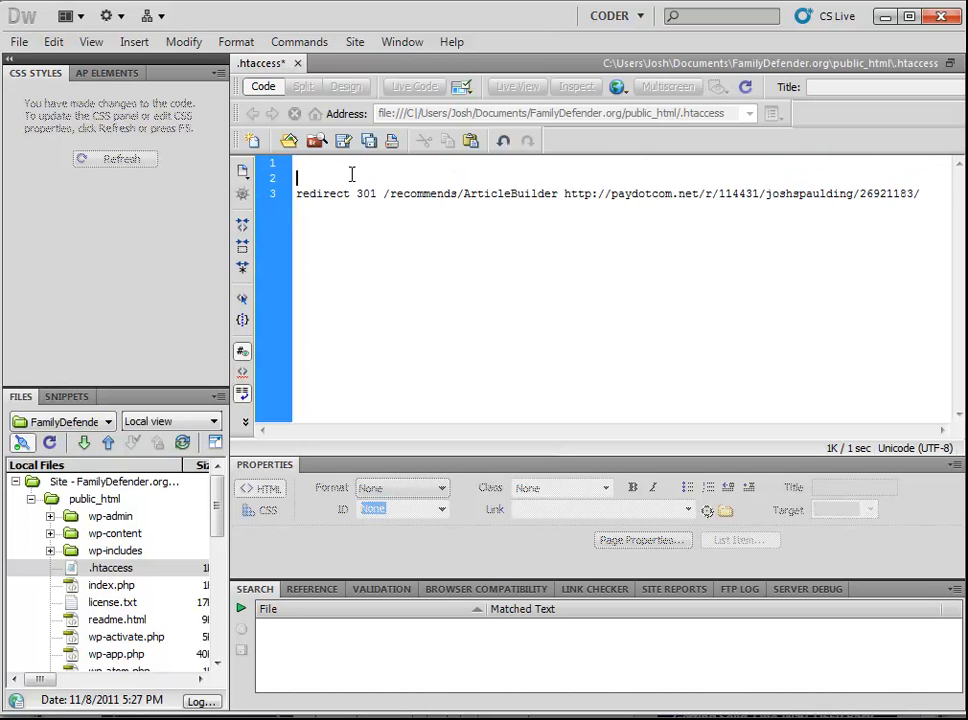
text(dfg)
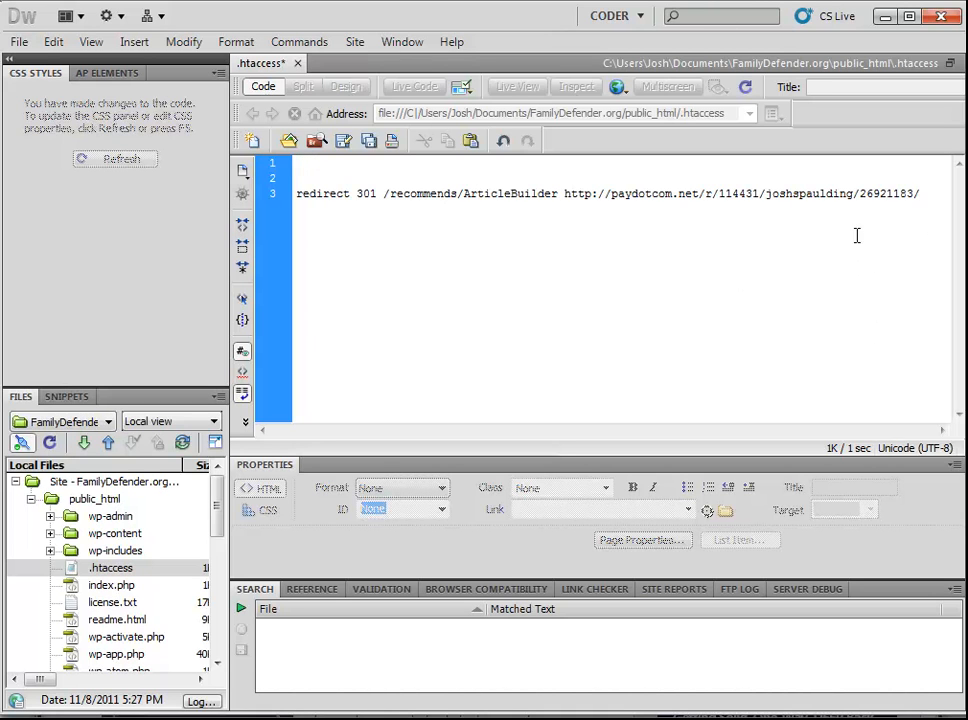
key(Return)
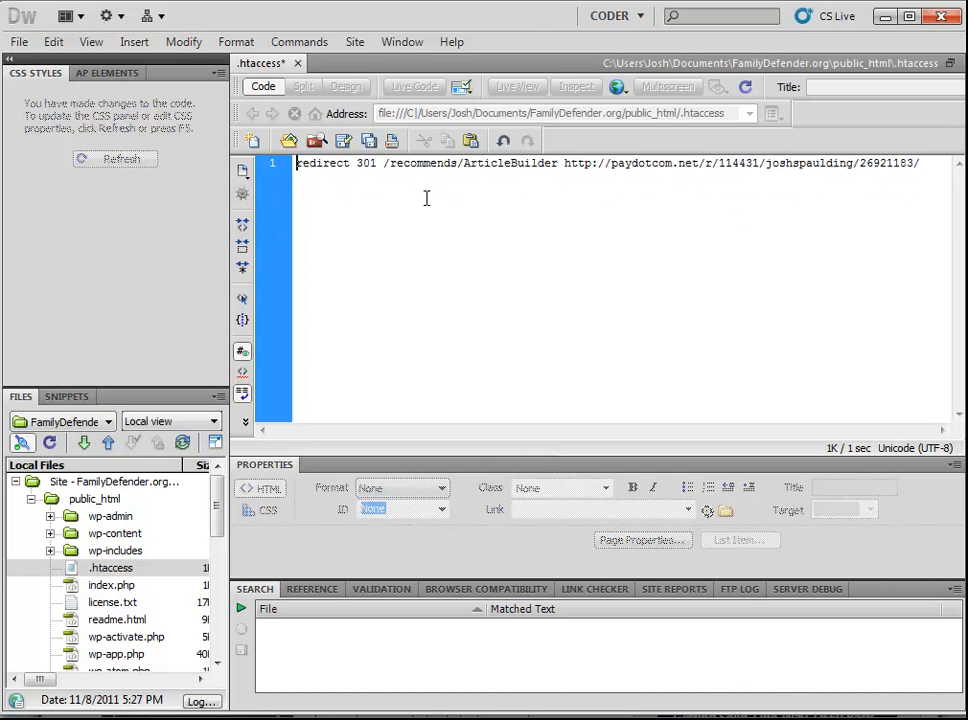
mouse_move(476, 218)
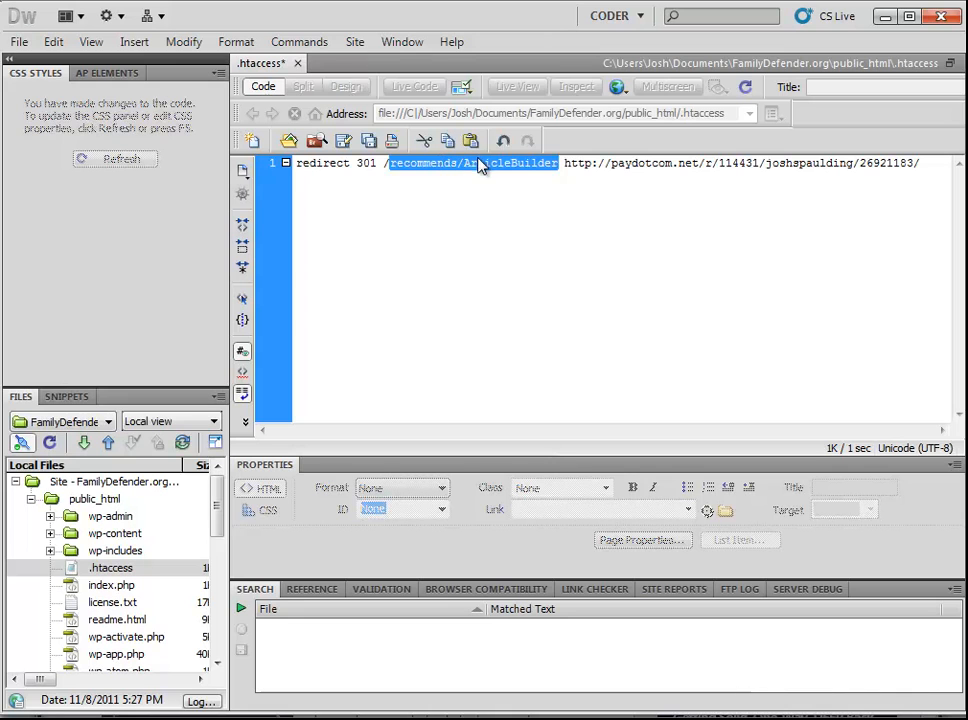
- Select the /recommends/ArticleBuilder source path in the redirect line for removal
double_click(580, 162)
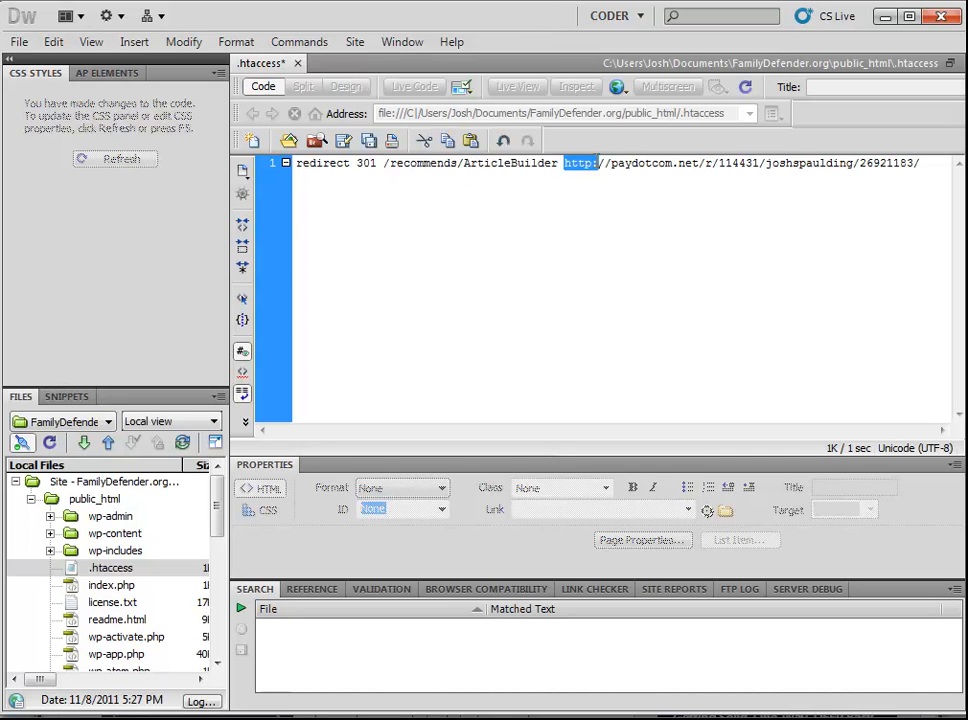
click(732, 212)
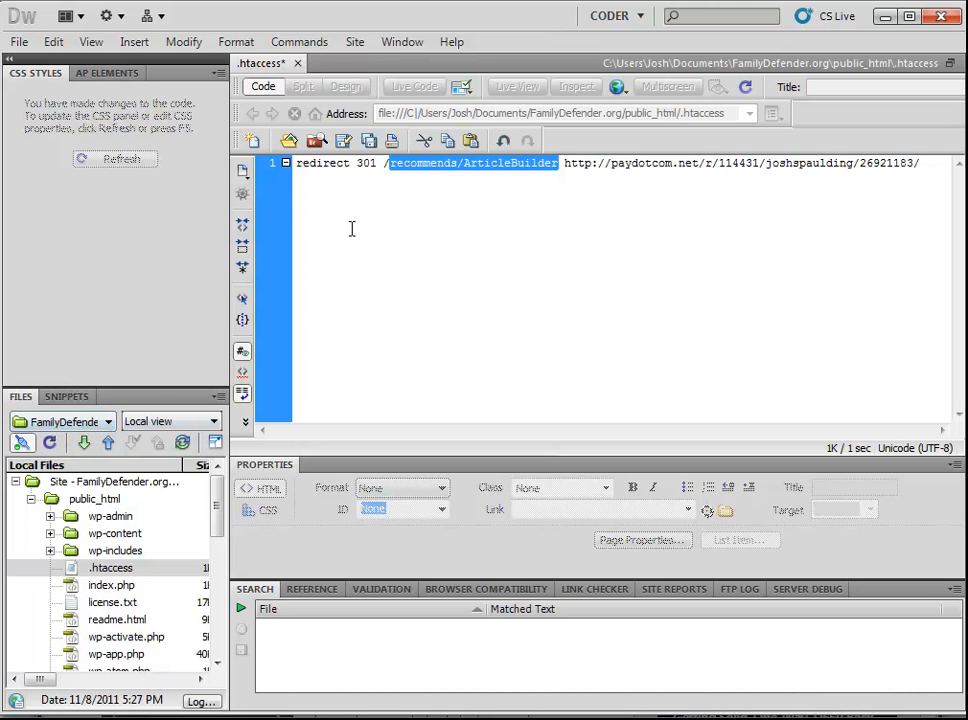
mouse_move(538, 168)
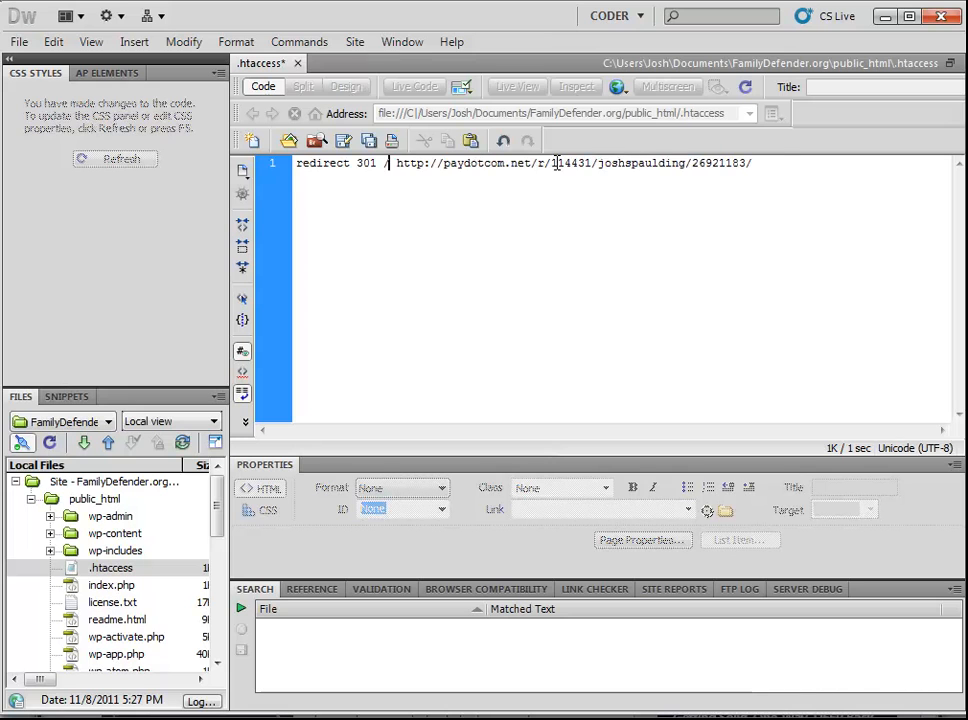
- Enter /ArticleBuilder as the redirect's source path, pointing to the PayDotCom link
text(ArticleBu)
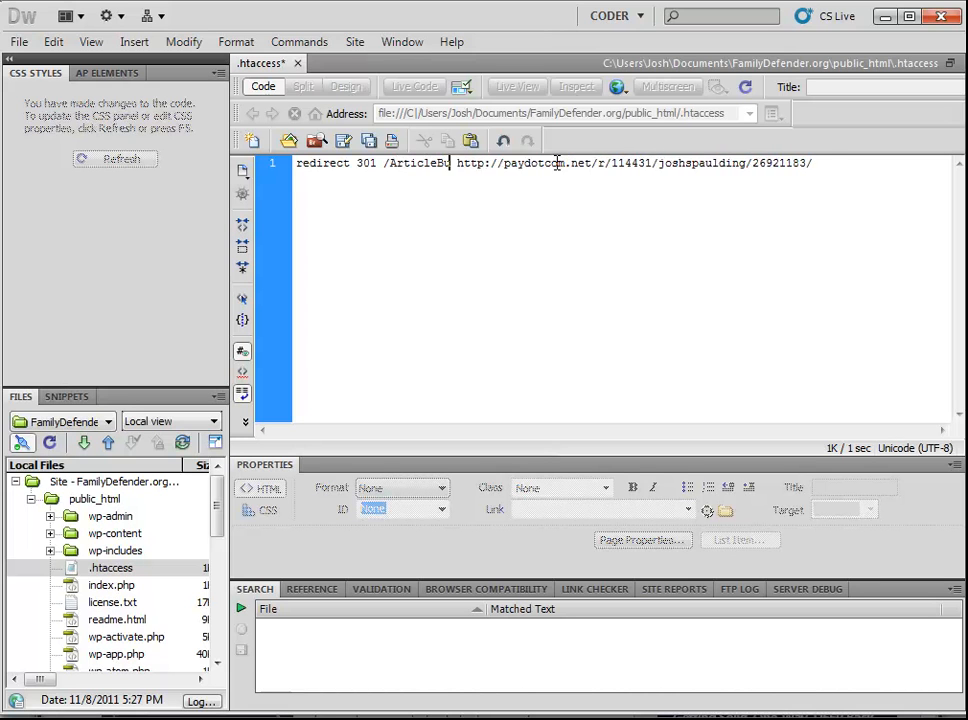
text(ilder)
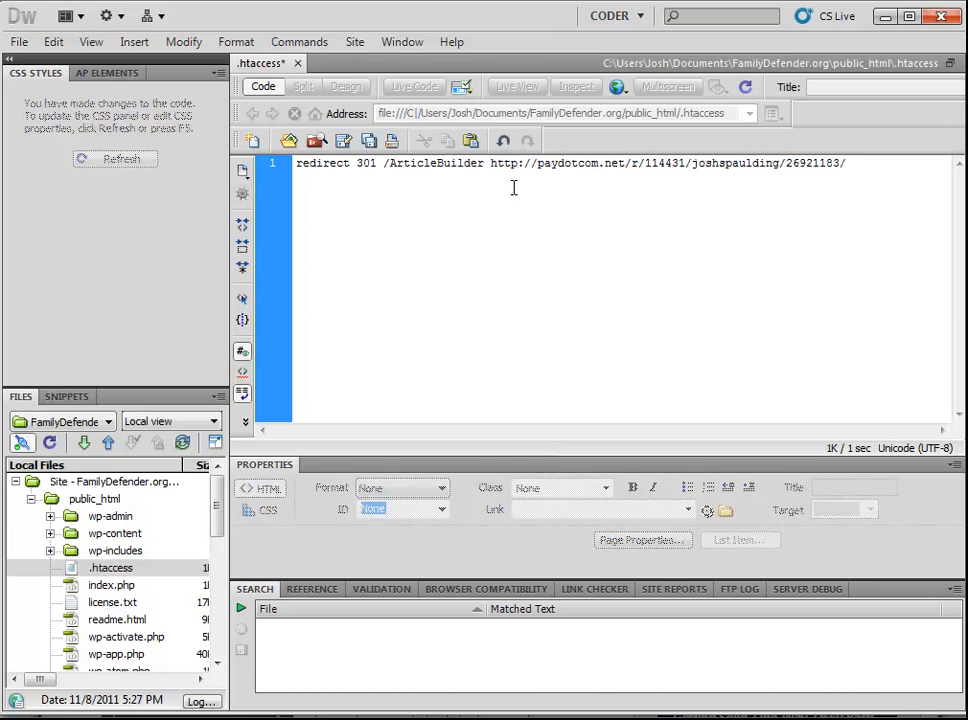
mouse_move(784, 192)
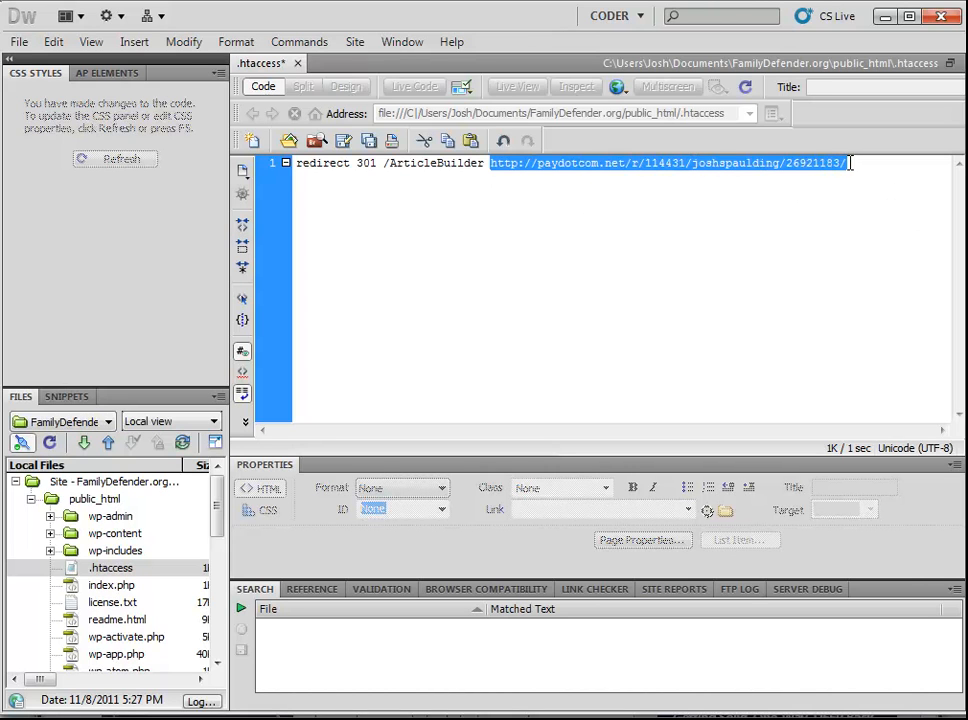
mouse_move(660, 168)
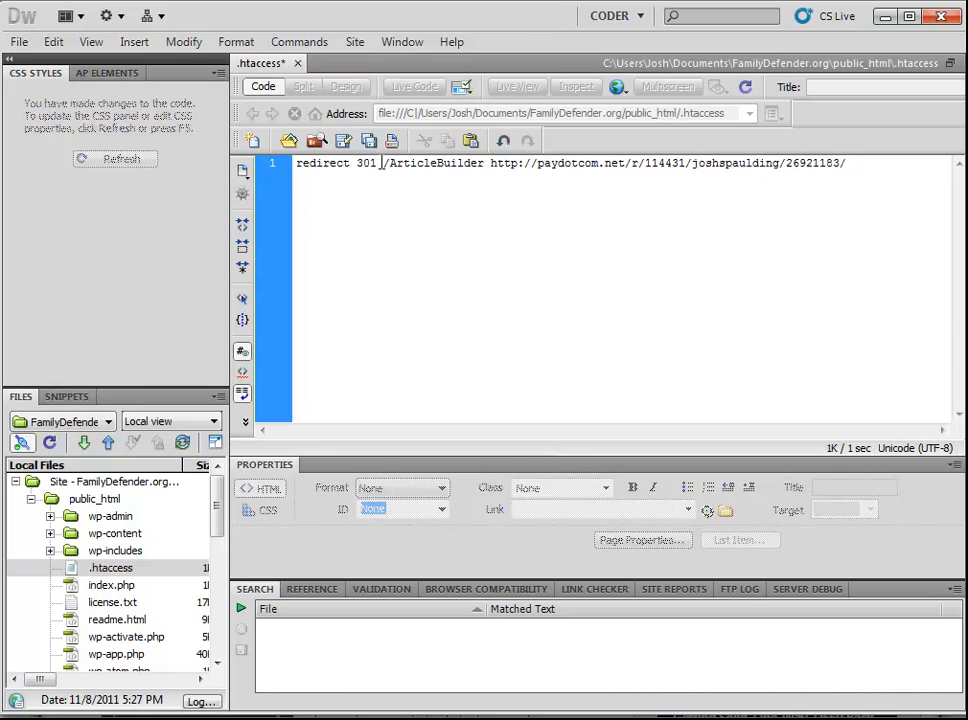
double_click(436, 164)
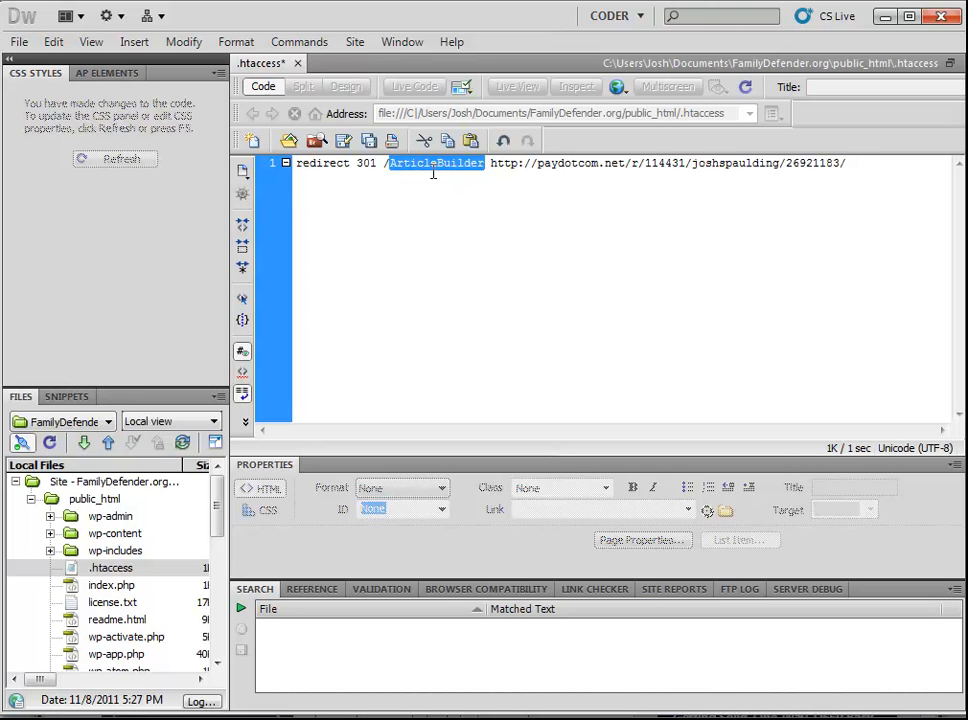
mouse_move(424, 170)
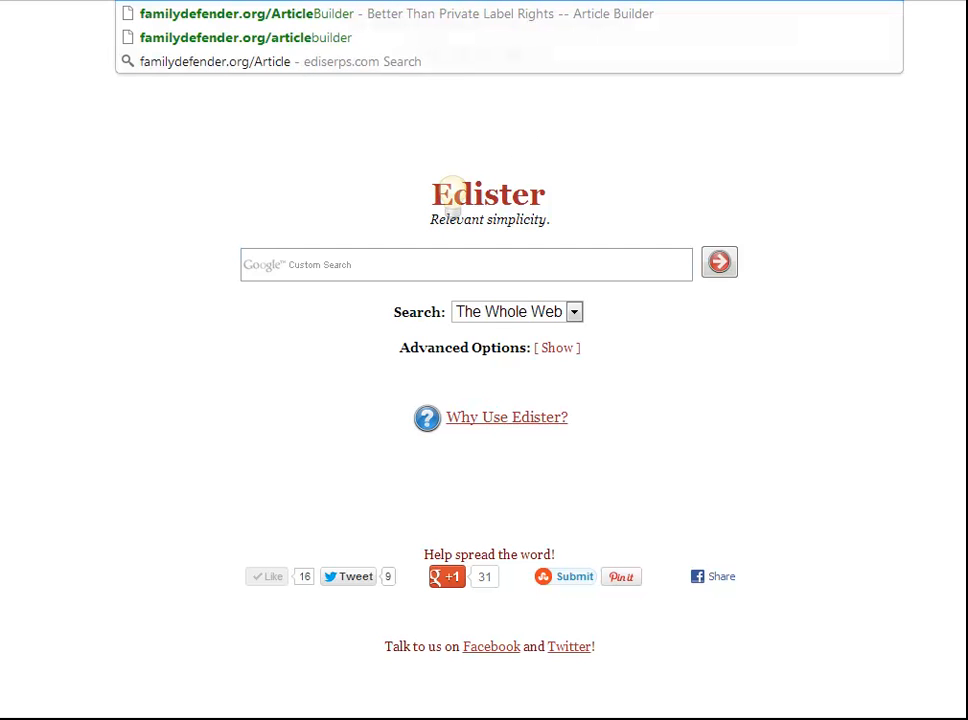
- Visit familydefender.org/ArticleBuilder and start the Article Builder checkout to PayDotCom
click(464, 264)
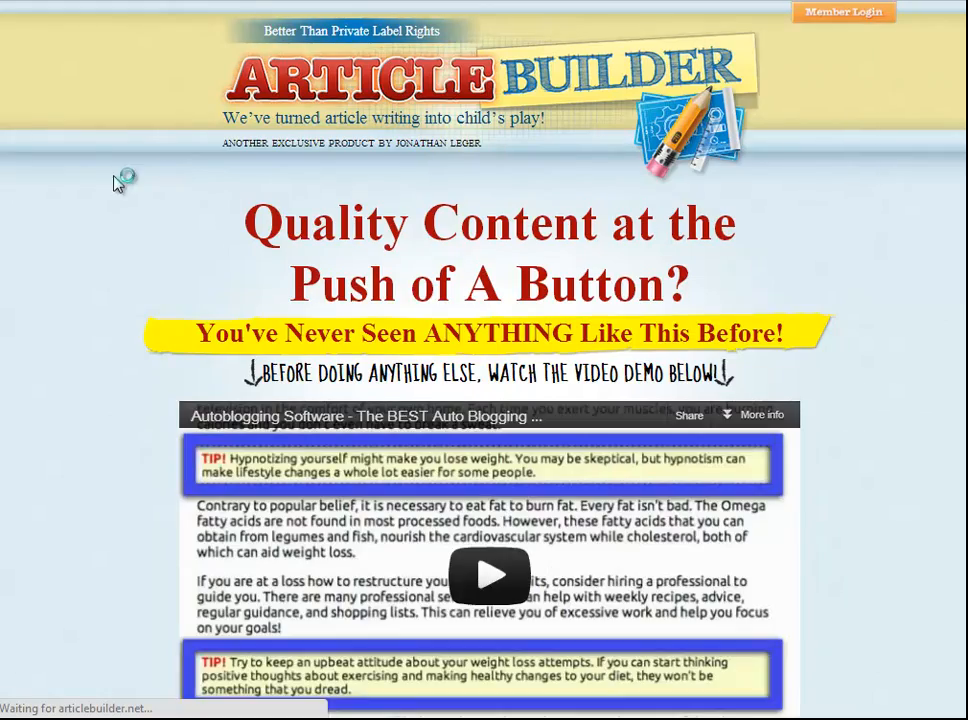
scroll(down, 3)
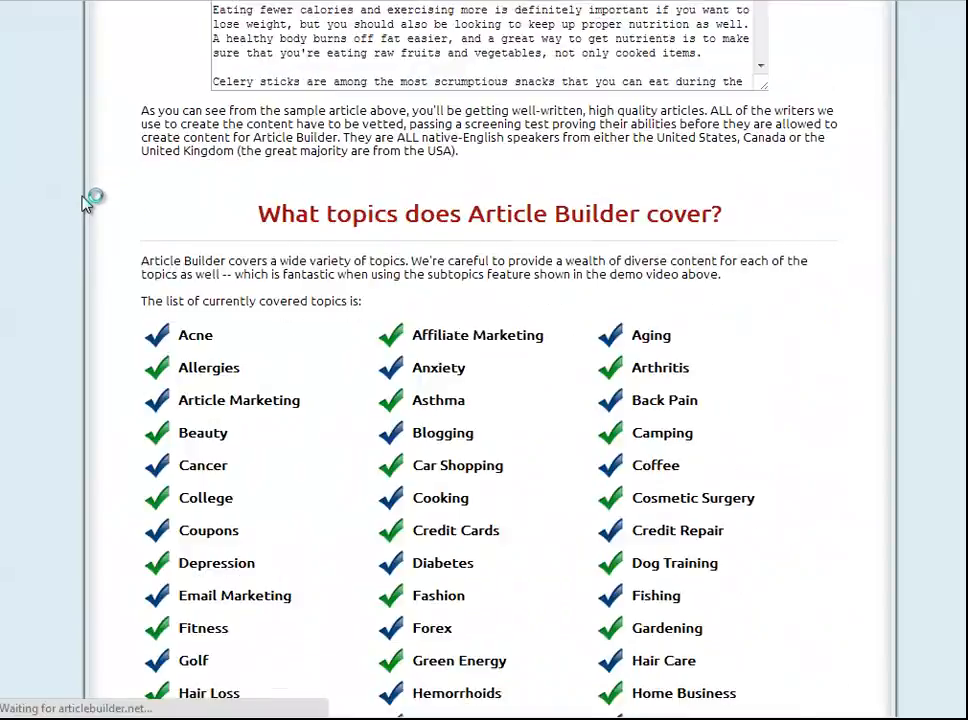
scroll(down, 3)
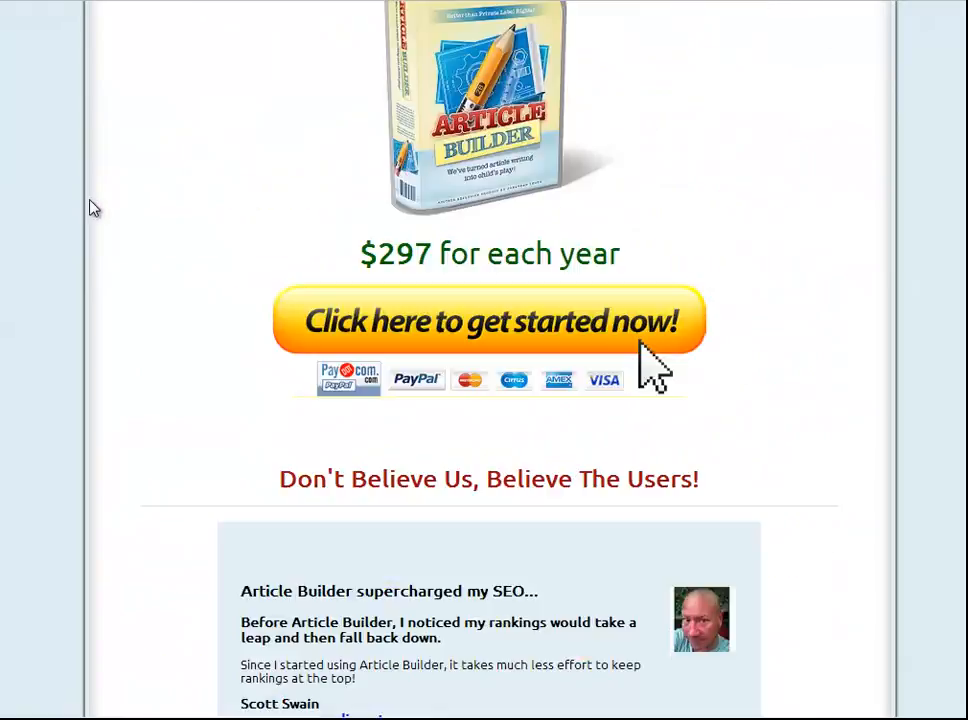
click(488, 320)
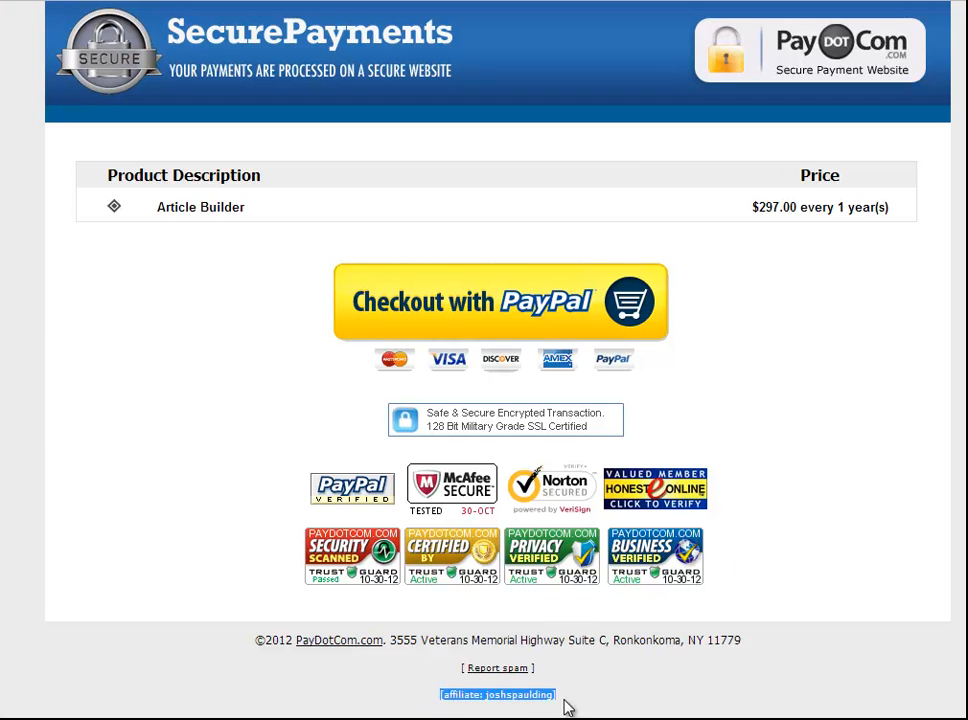
mouse_move(952, 404)
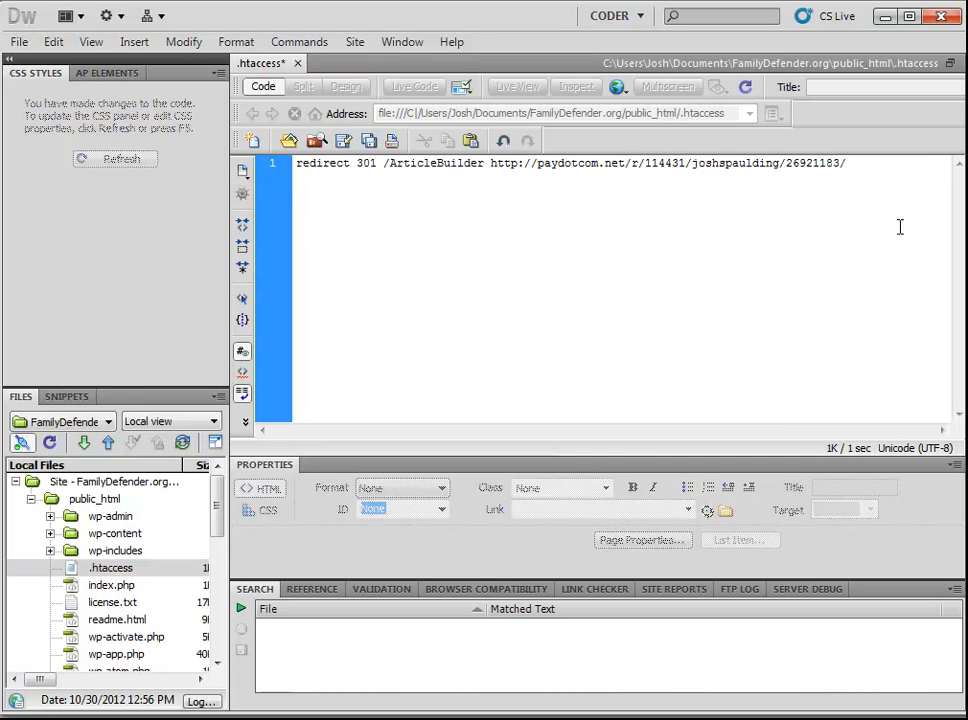
key(Return)
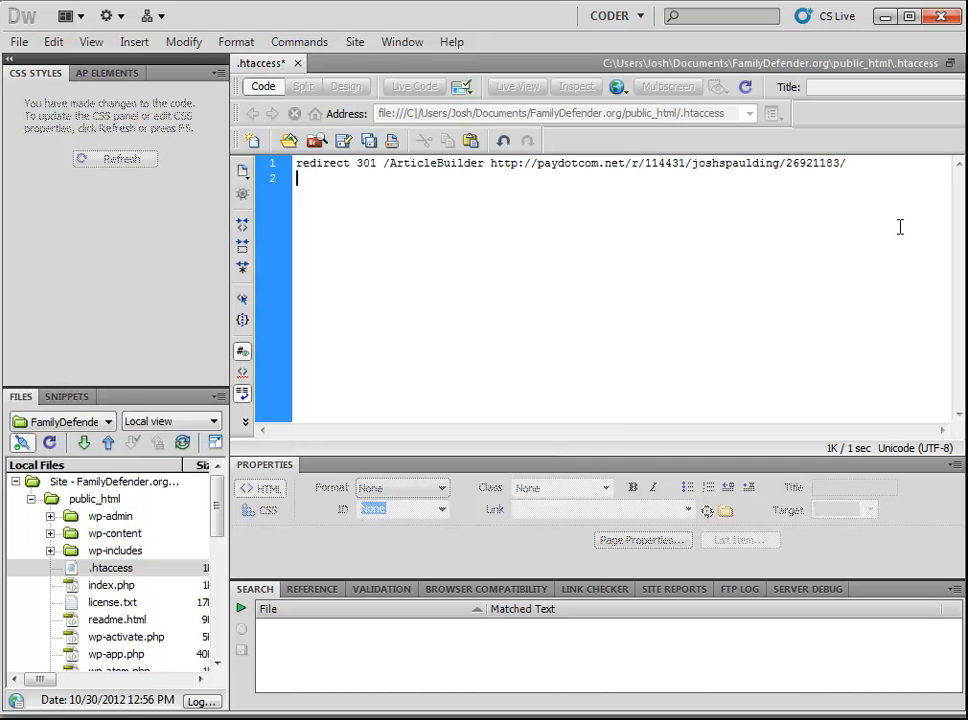
text(redirect)
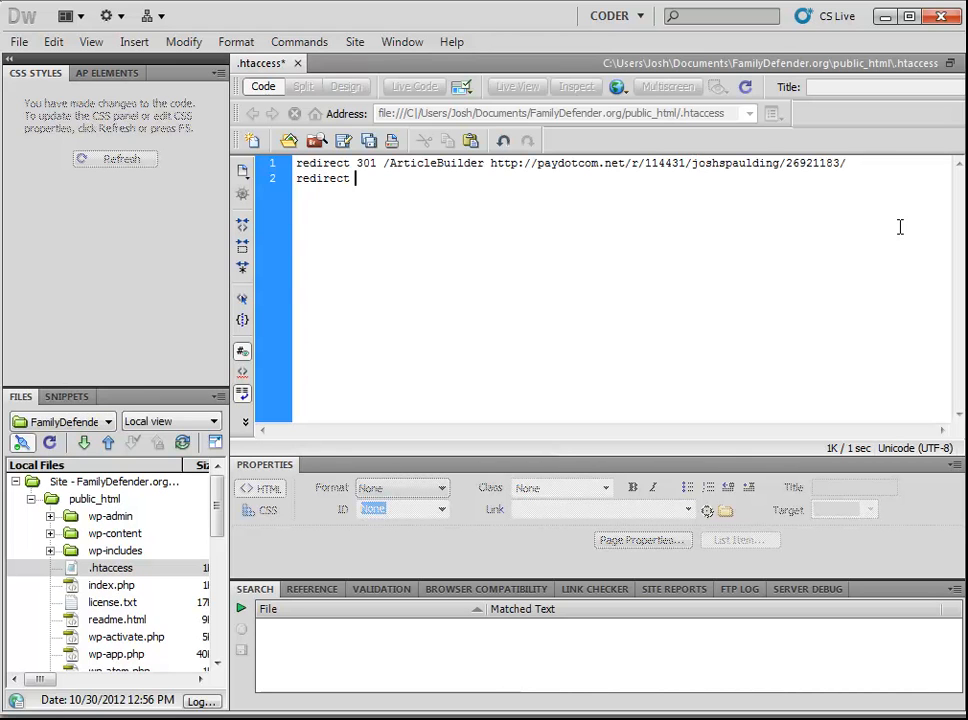
text(301 /TheBestSp)
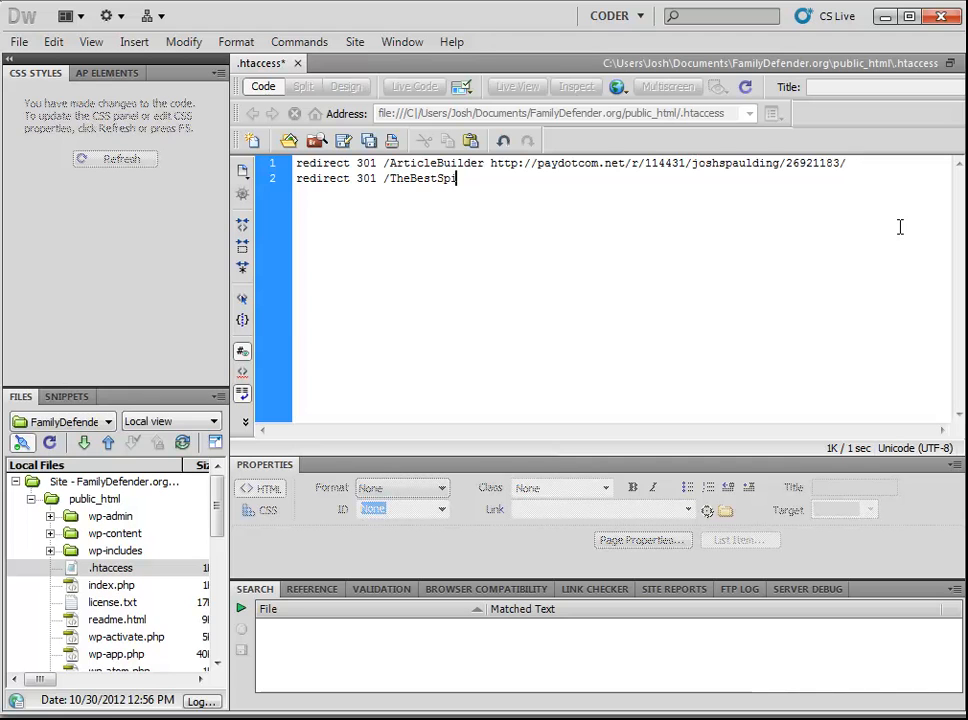
text(inner http:)
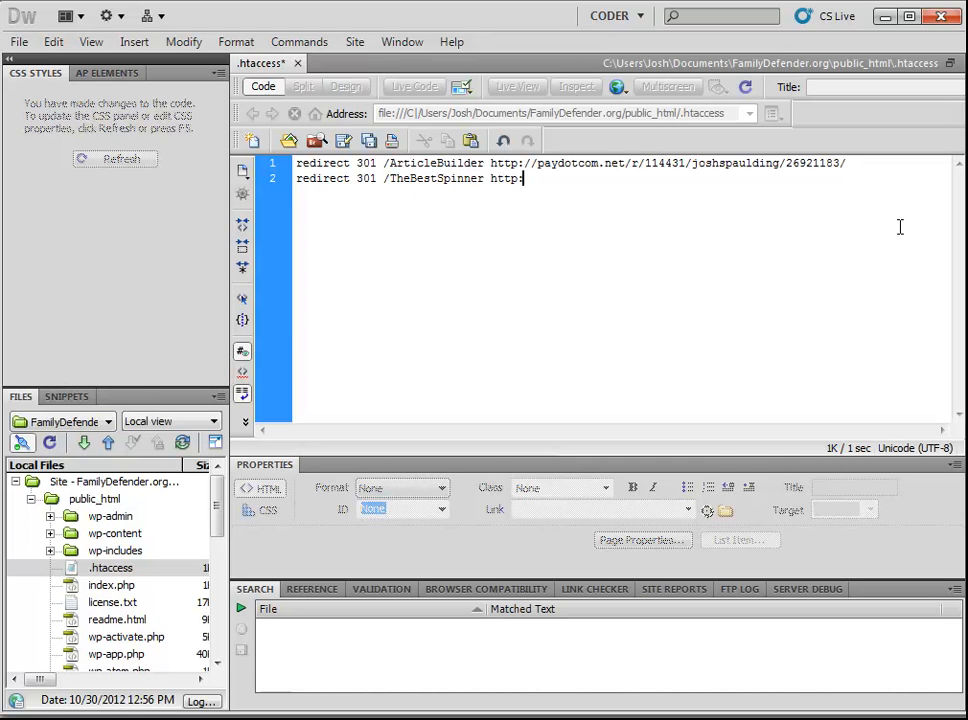
text(//)
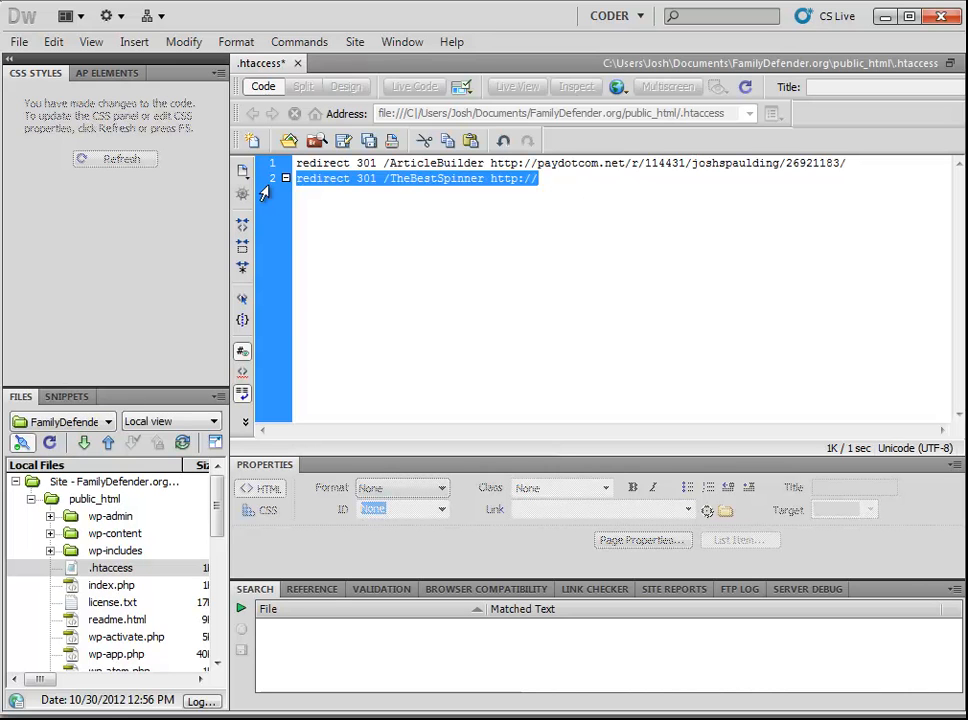
key(Delete)
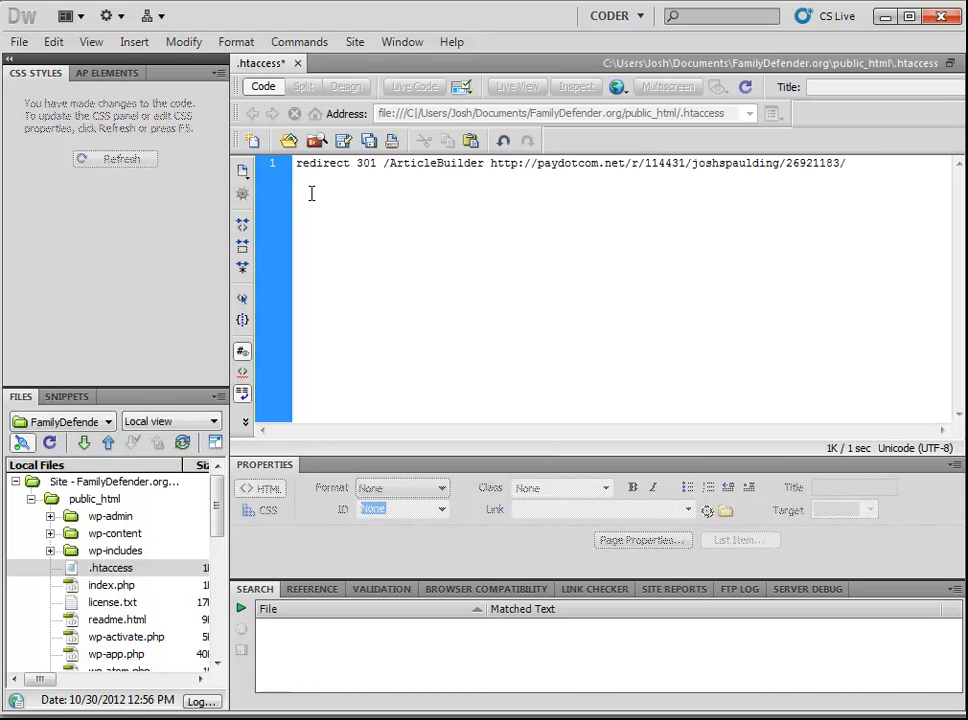
mouse_move(464, 192)
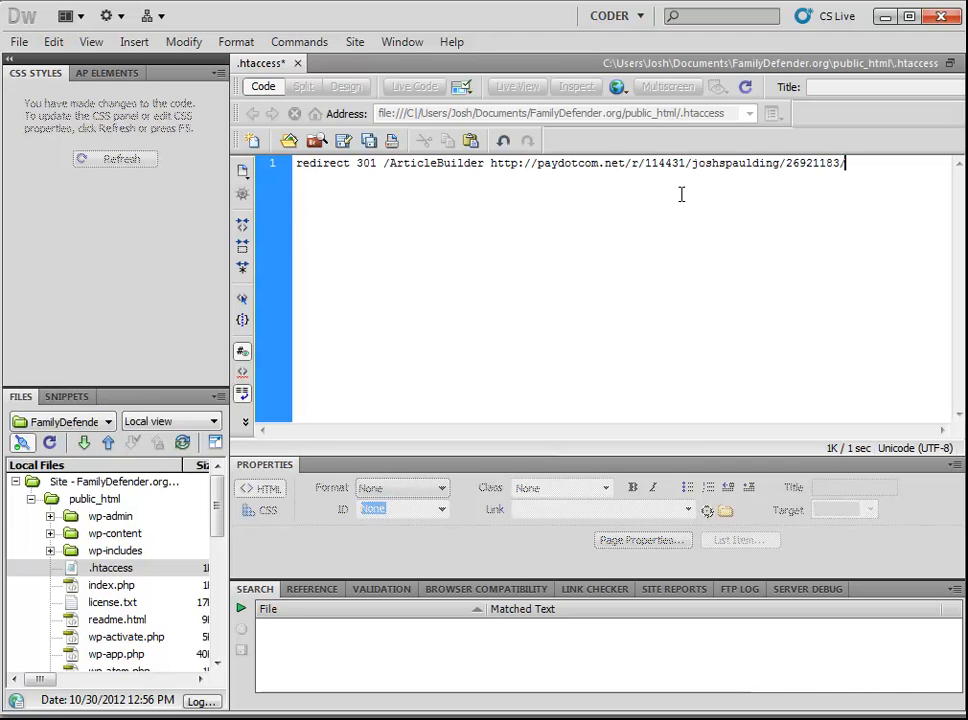
- Highlight the PayDotCom affiliate address in the remaining redirect line
double_click(436, 164)
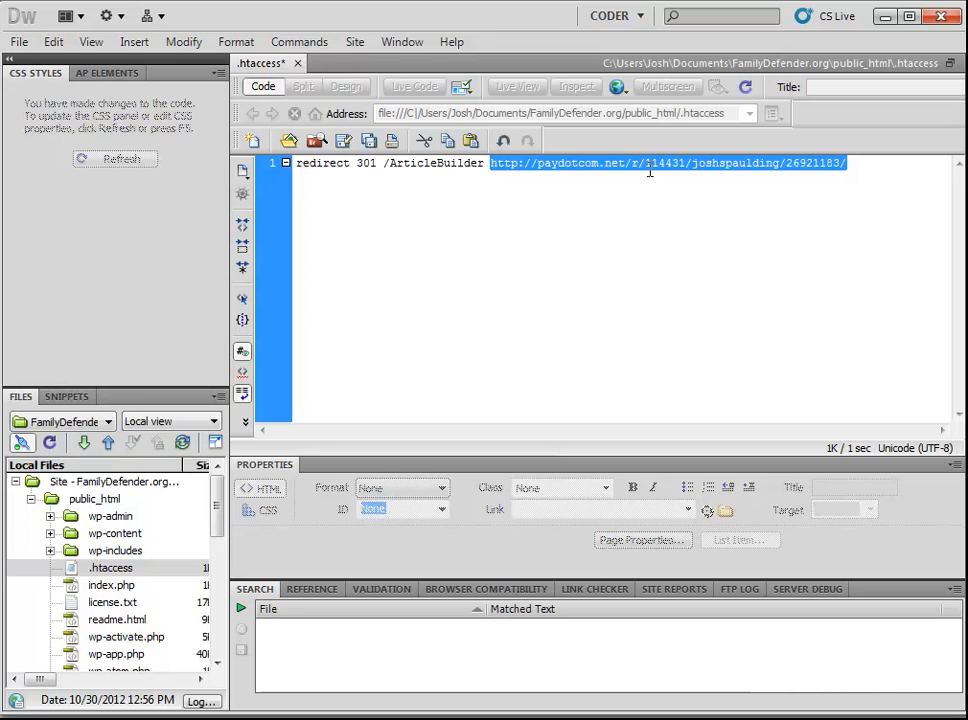
click(384, 164)
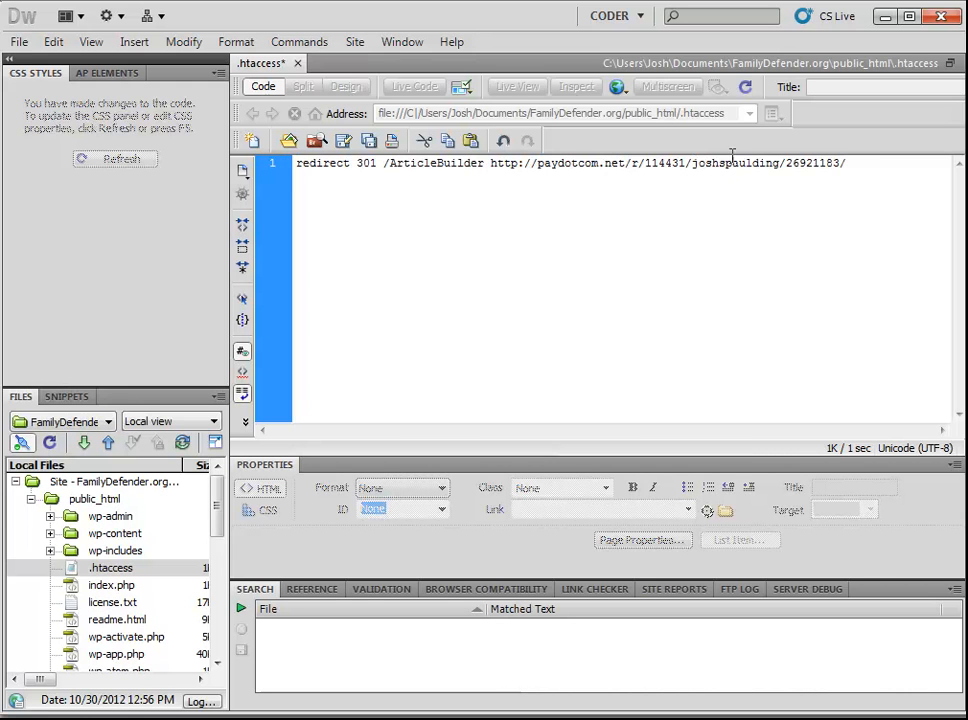
double_click(428, 164)
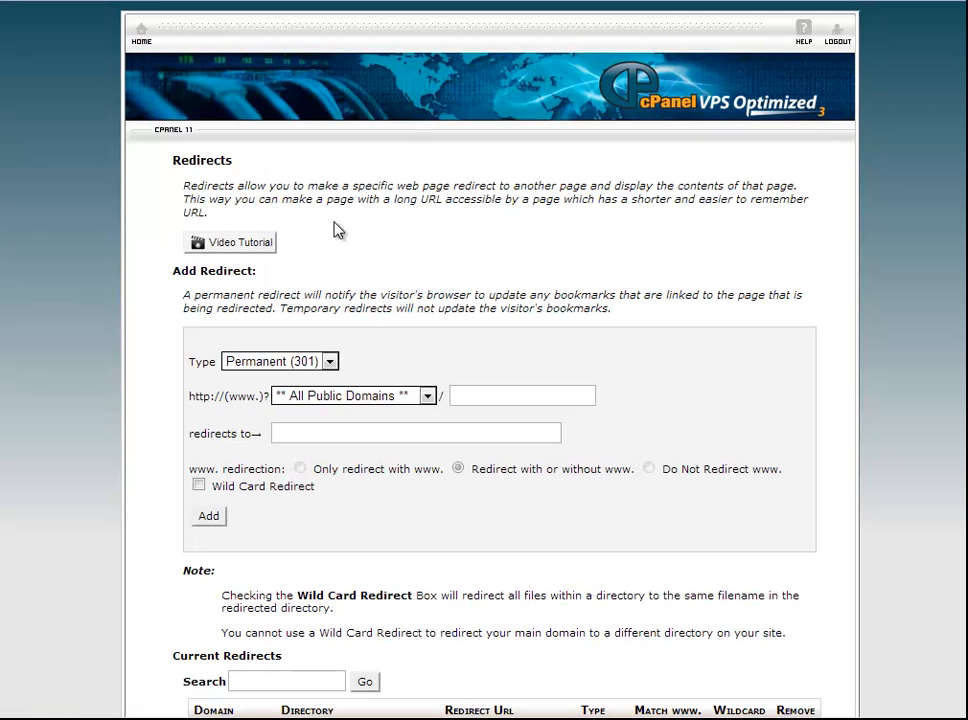
mouse_move(92, 242)
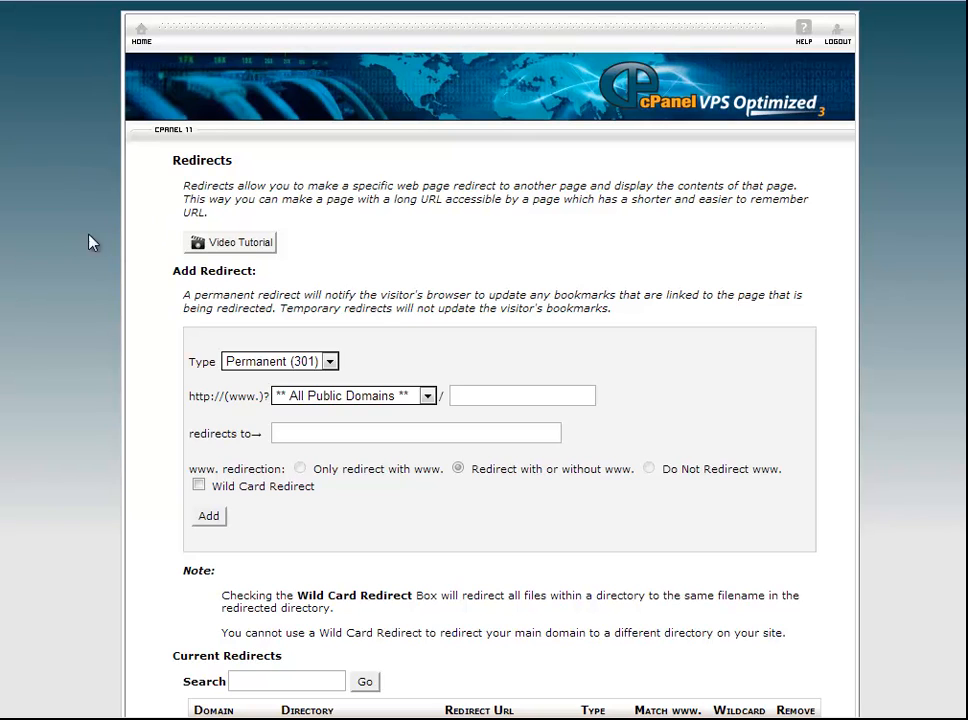
mouse_move(72, 240)
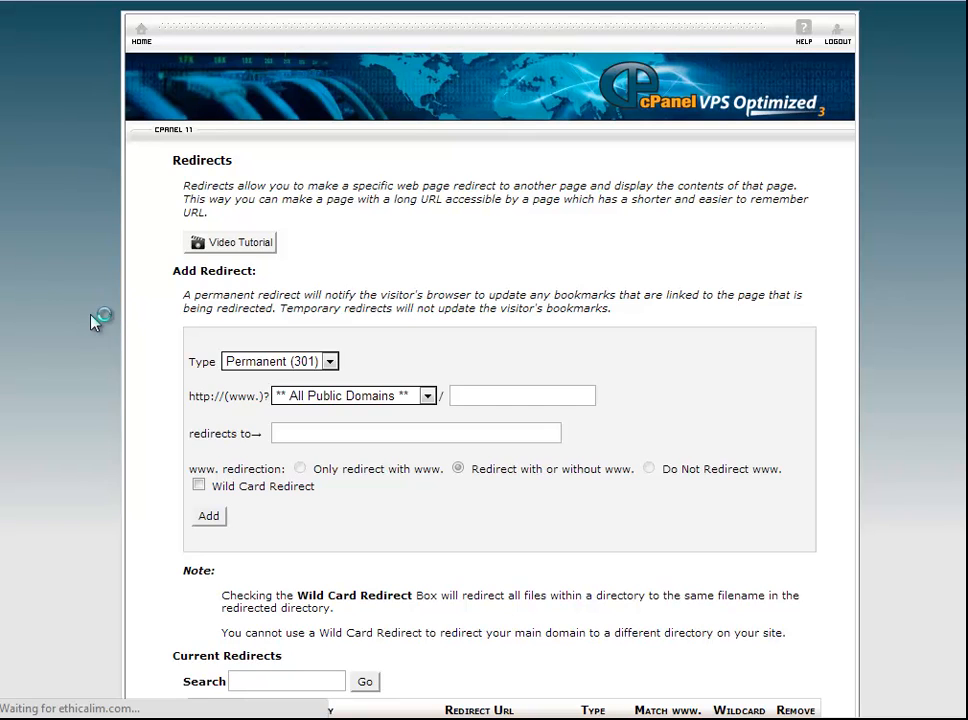
- From cPanel home, reach the Redirects page and choose ethicalim.com as source domain
click(208, 516)
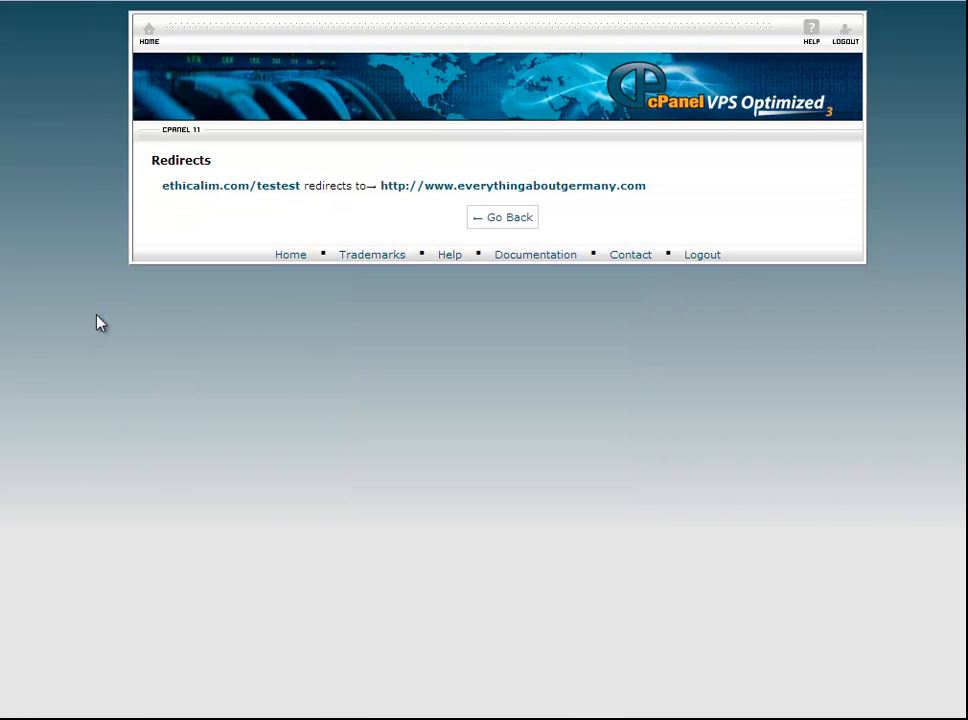
mouse_move(148, 52)
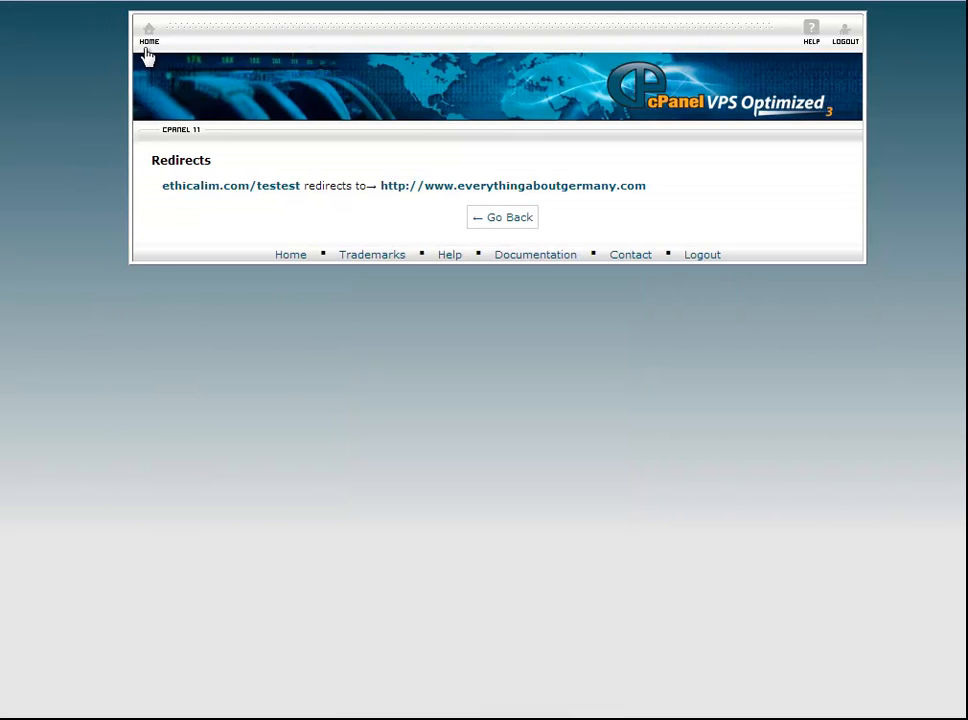
click(148, 36)
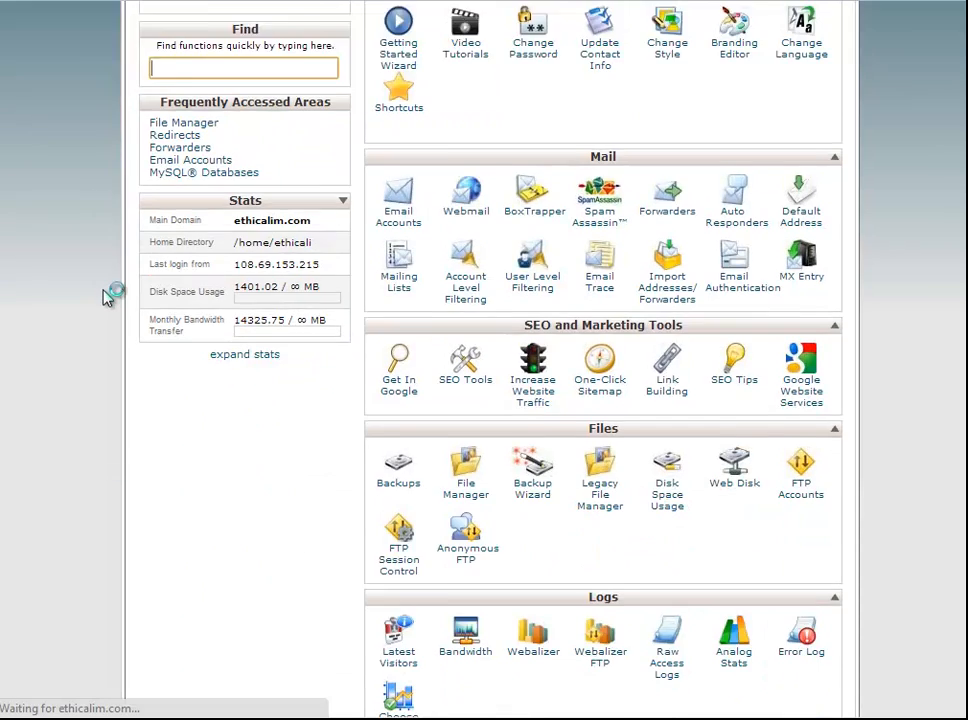
scroll(down, 3)
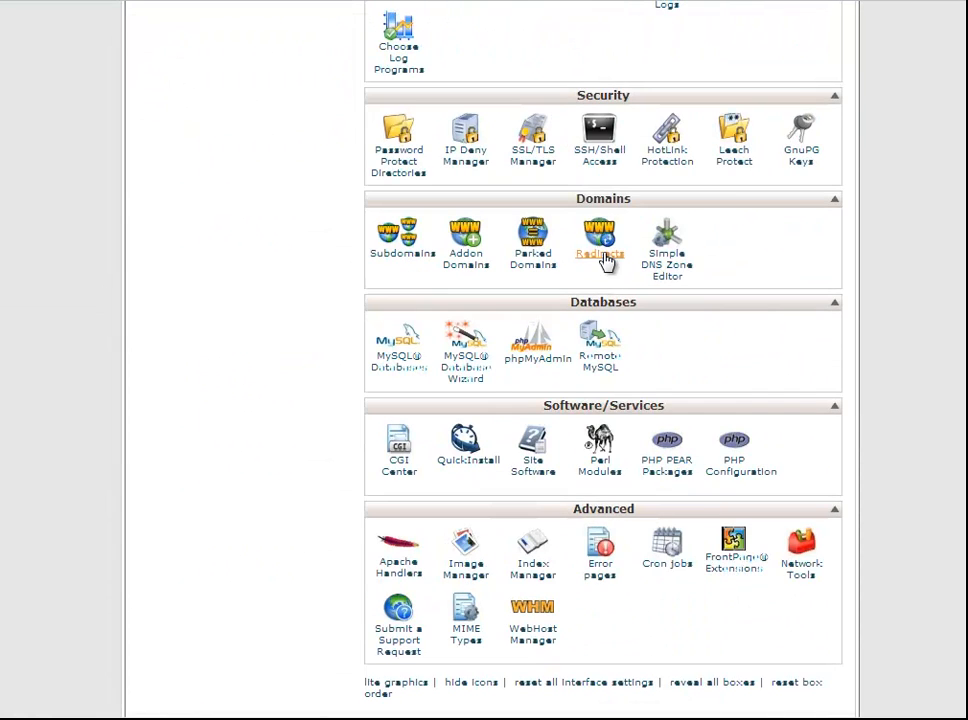
click(600, 244)
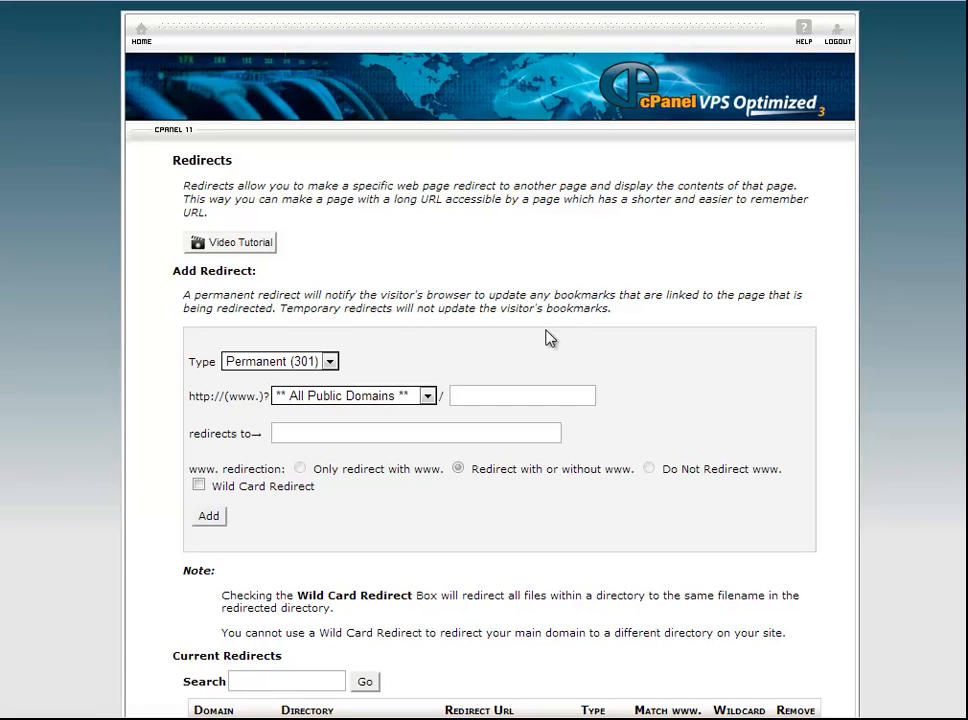
click(428, 396)
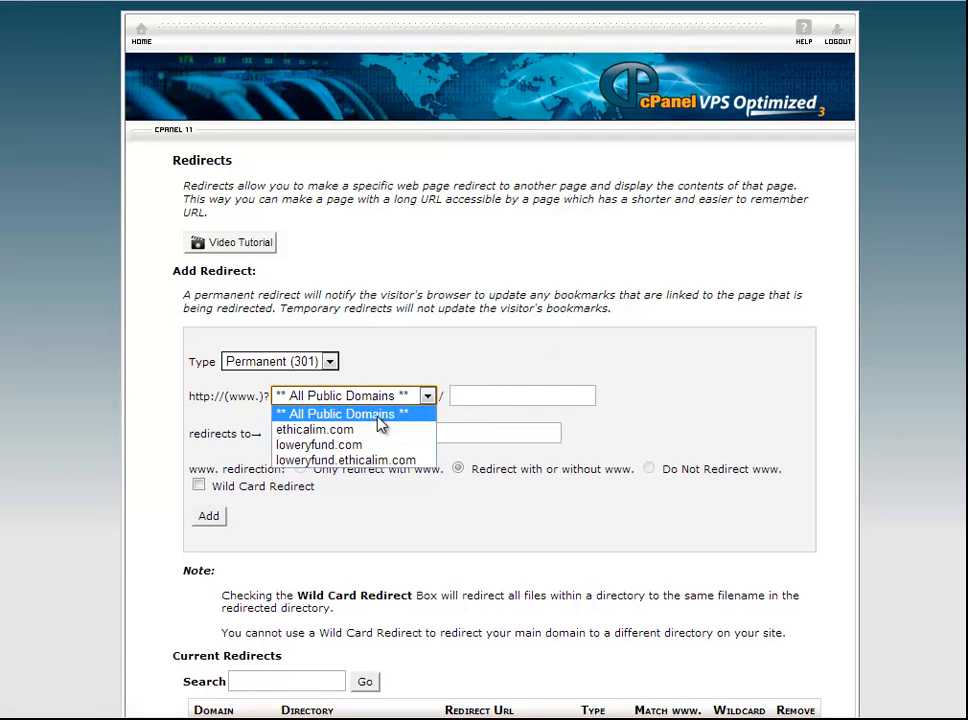
click(316, 428)
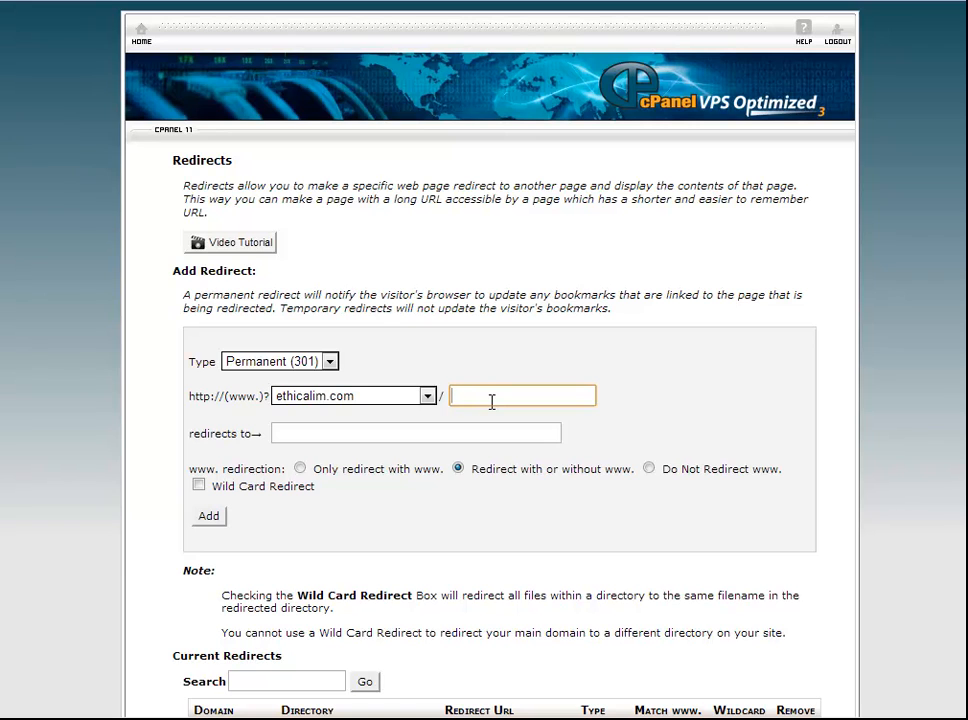
text(test.php)
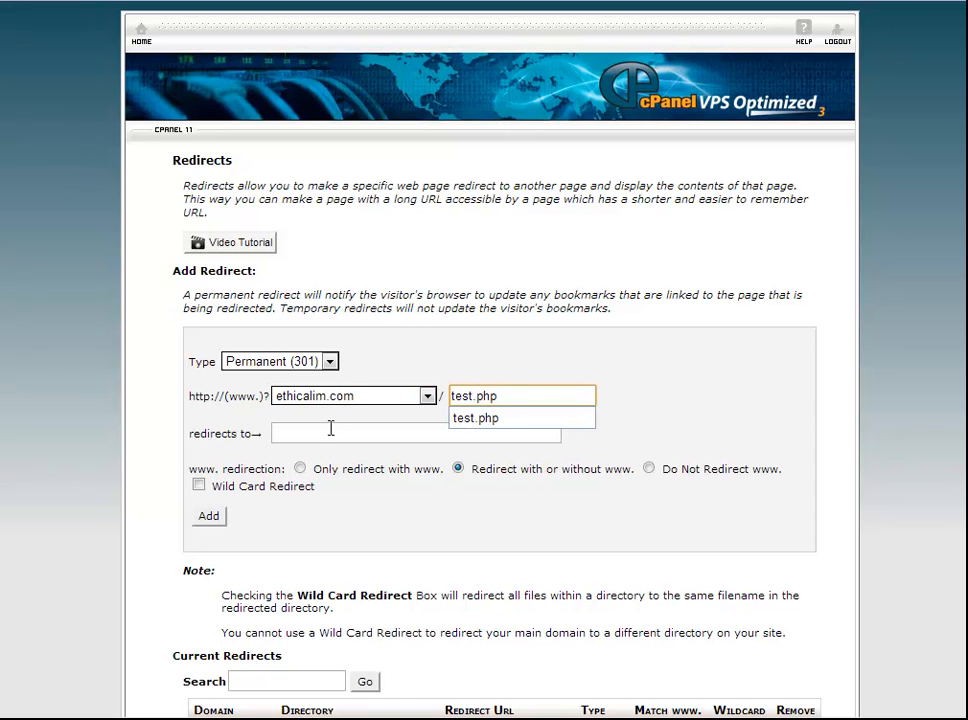
click(416, 432)
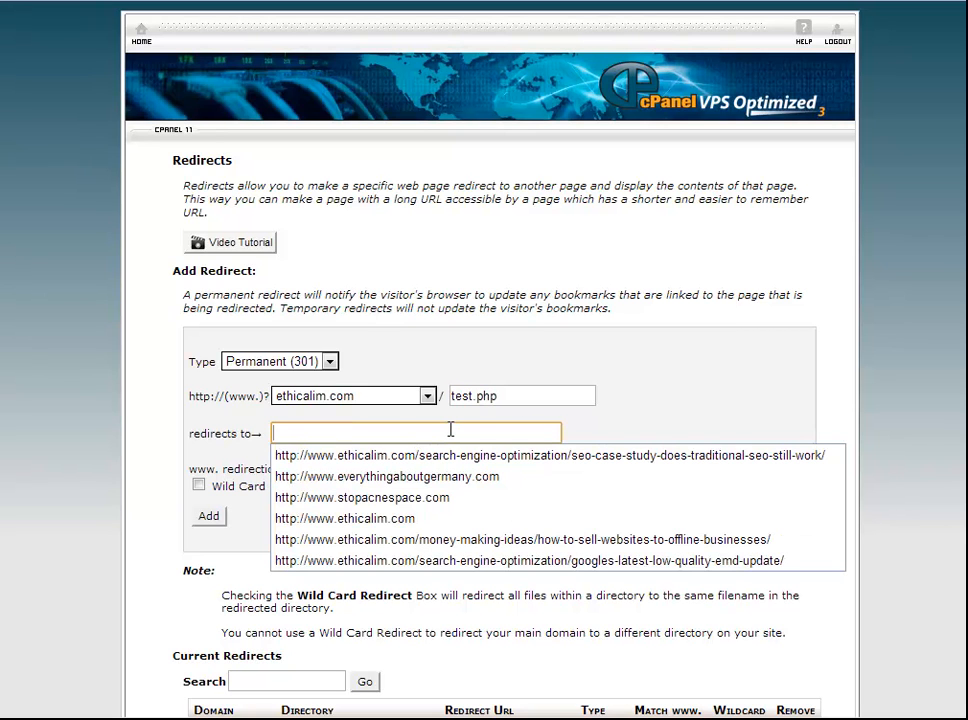
text(http://www.coaching)
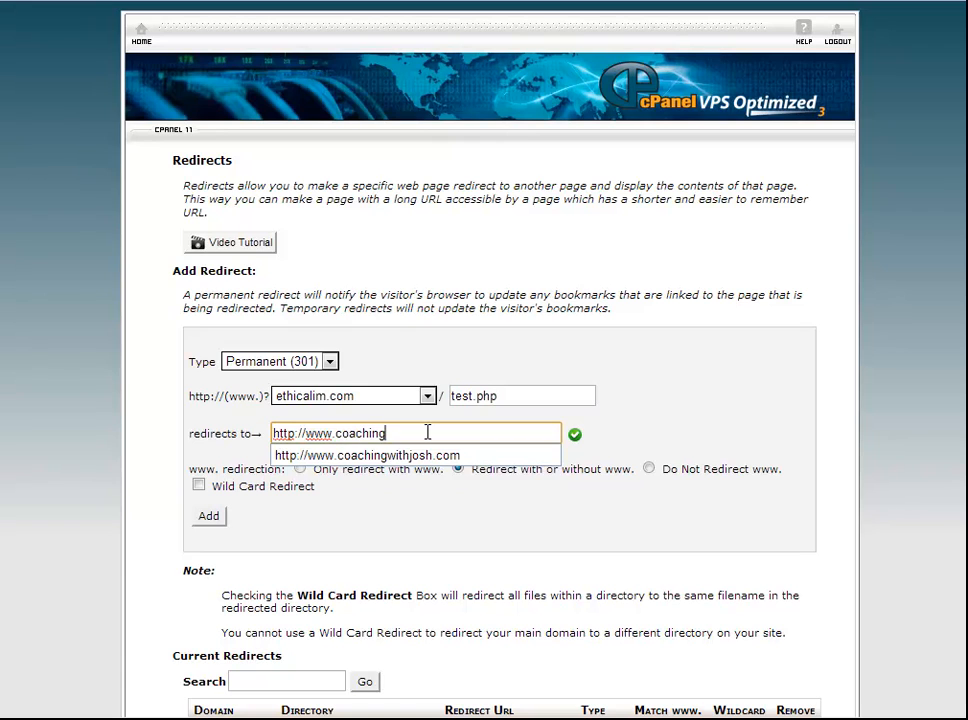
click(368, 456)
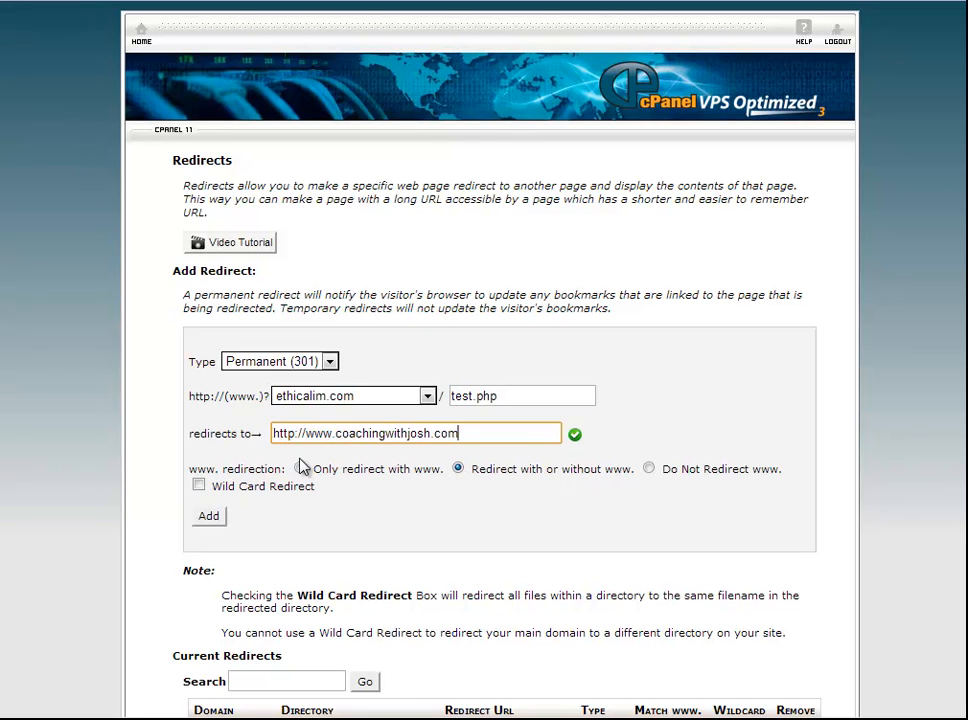
click(208, 516)
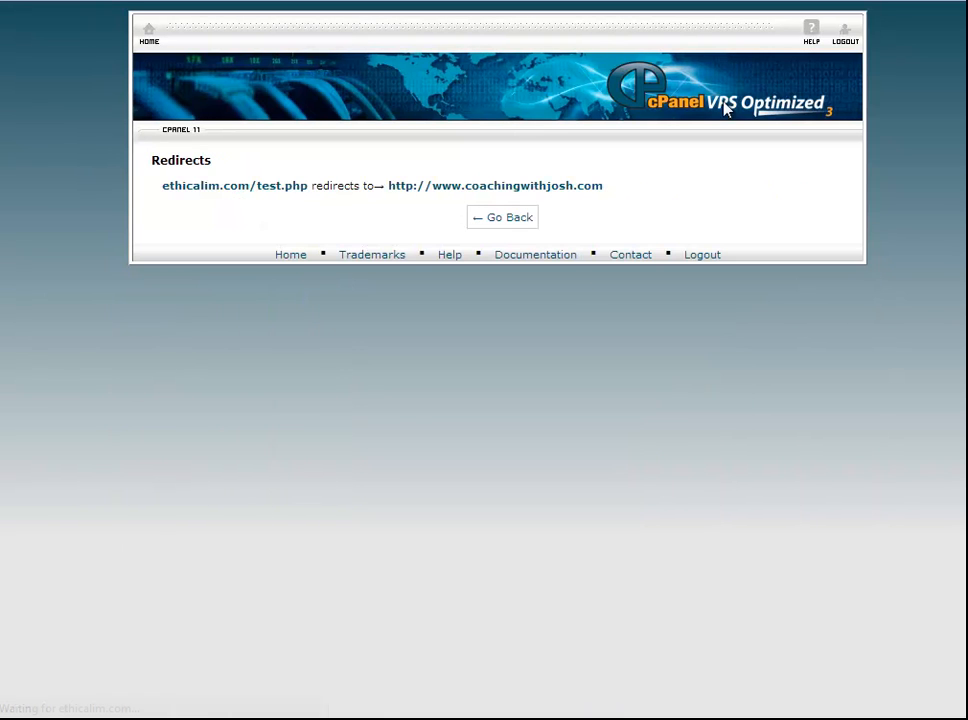
mouse_move(310, 170)
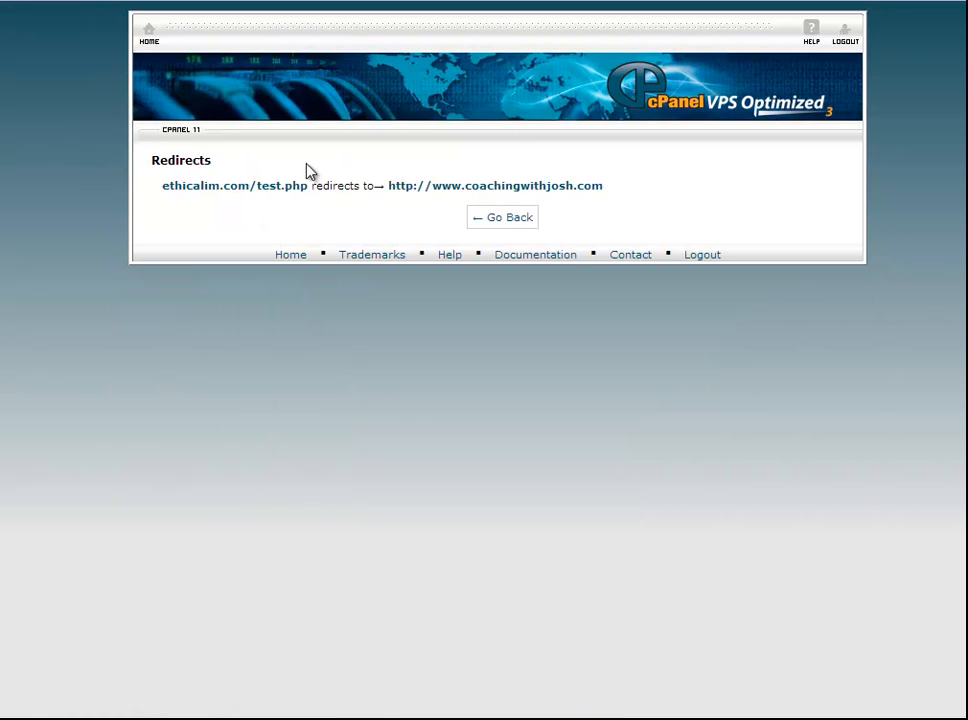
mouse_move(164, 190)
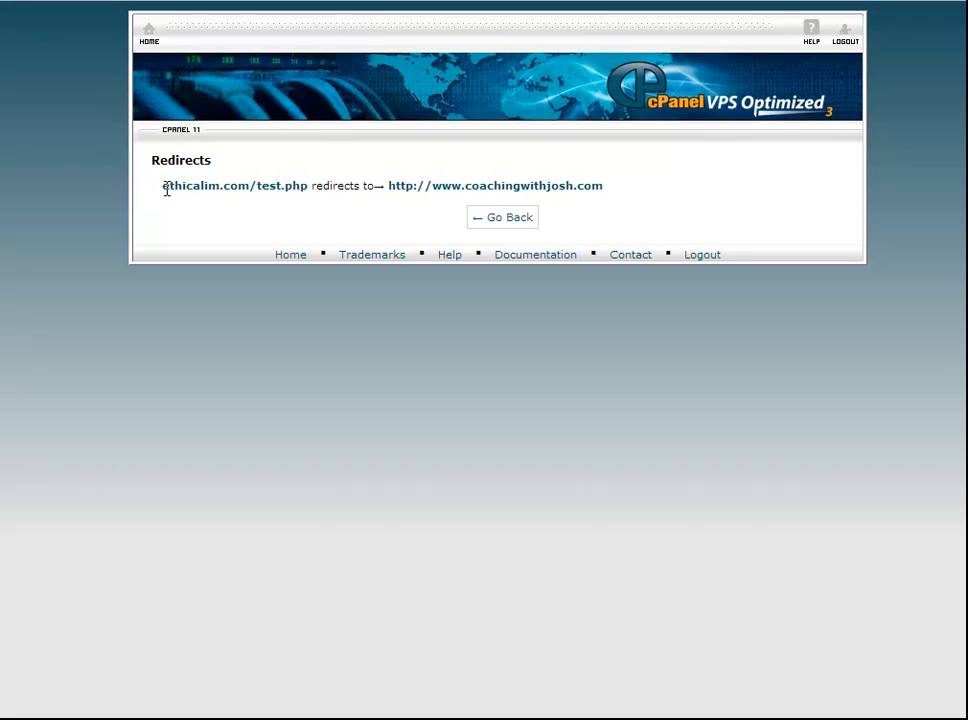
- Test that ethicalim.com/test.php lands on Coaching with Josh, then return to Redirects
double_click(236, 184)
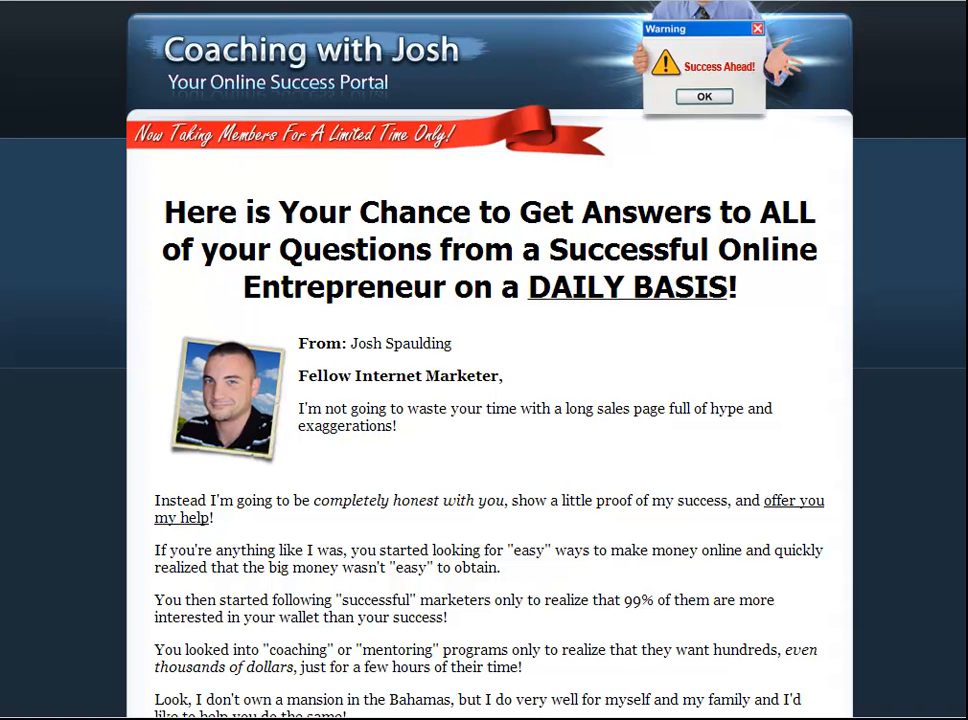
click(704, 96)
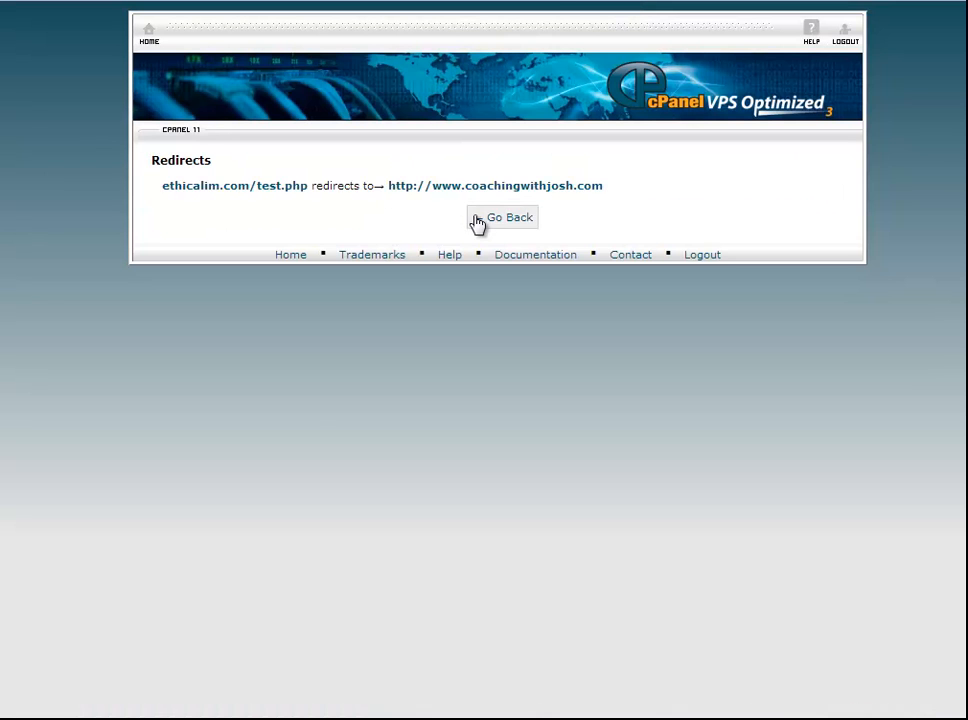
click(502, 216)
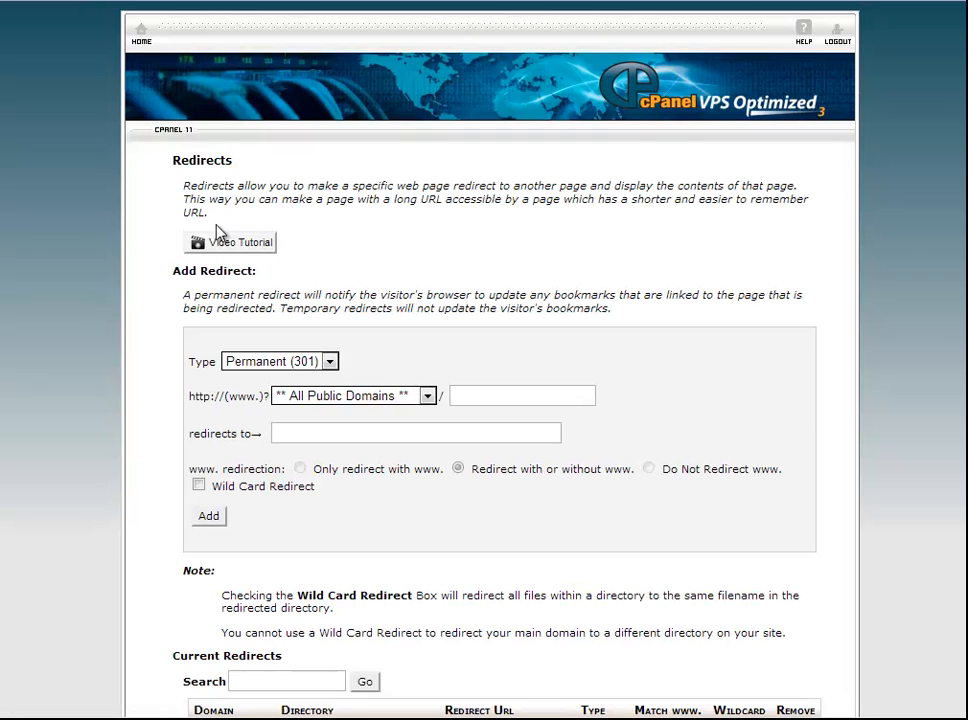
- Switch back to the .htaccess file and bring up a blank Notepad document
click(140, 30)
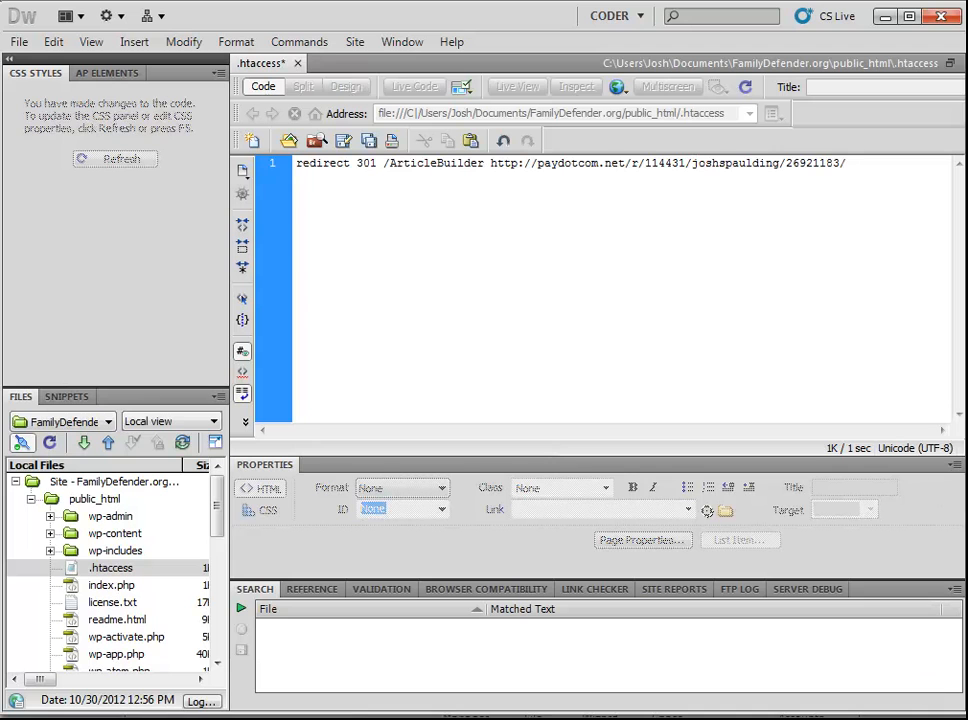
click(844, 164)
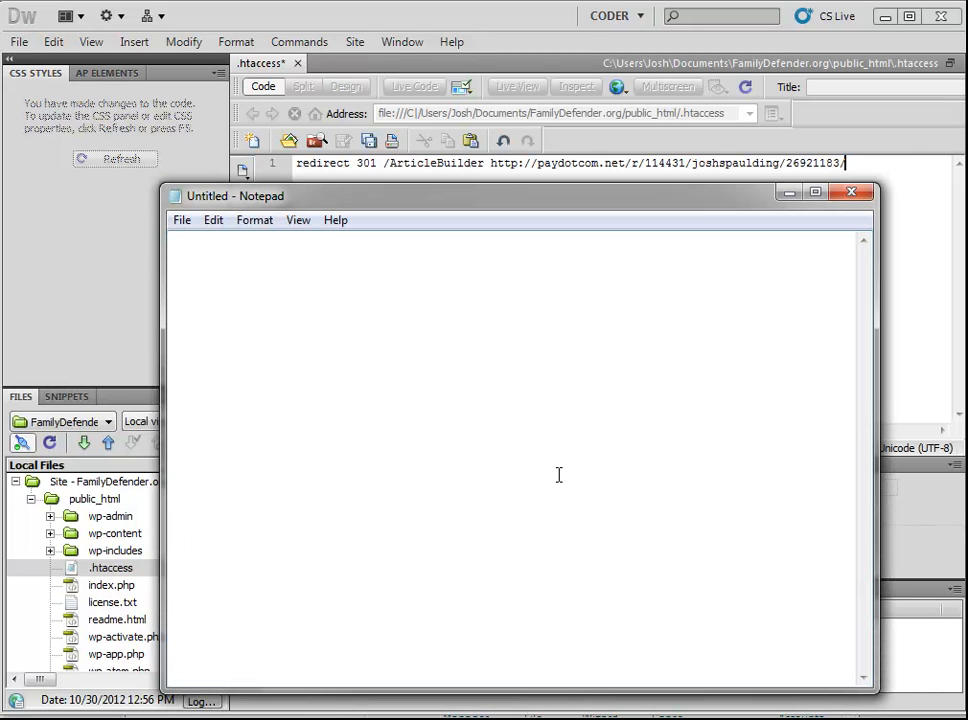
text(<)
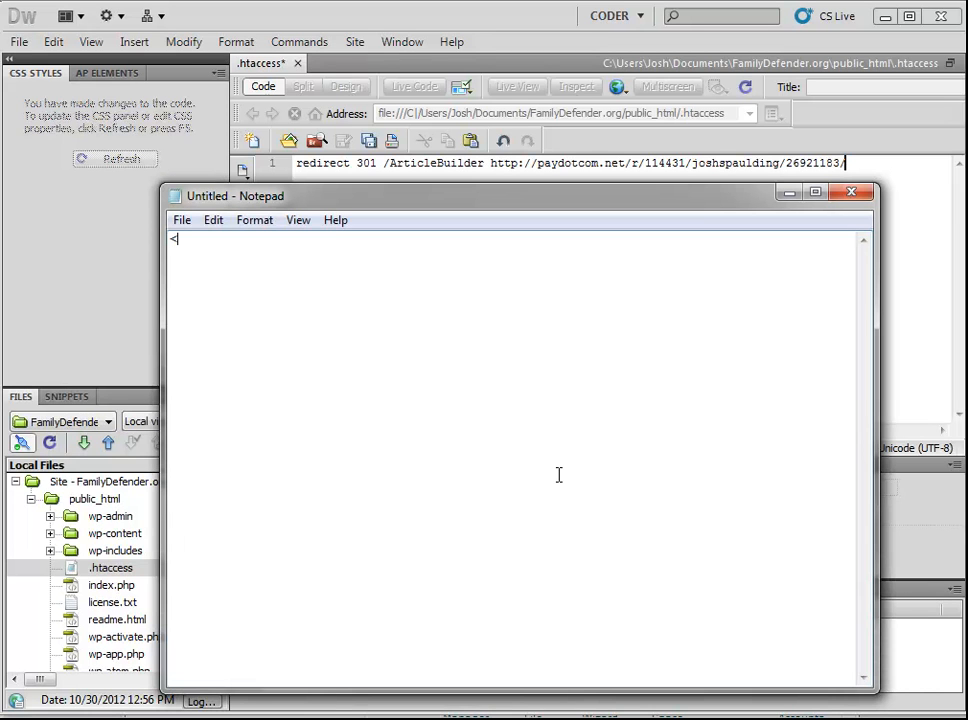
text(a h)
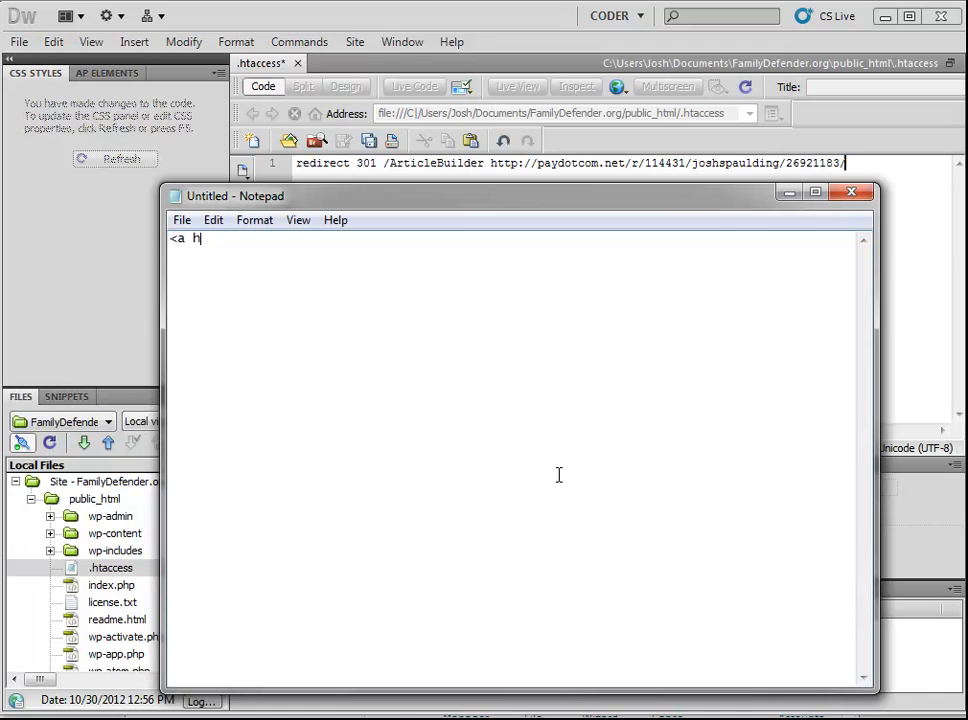
text(re)
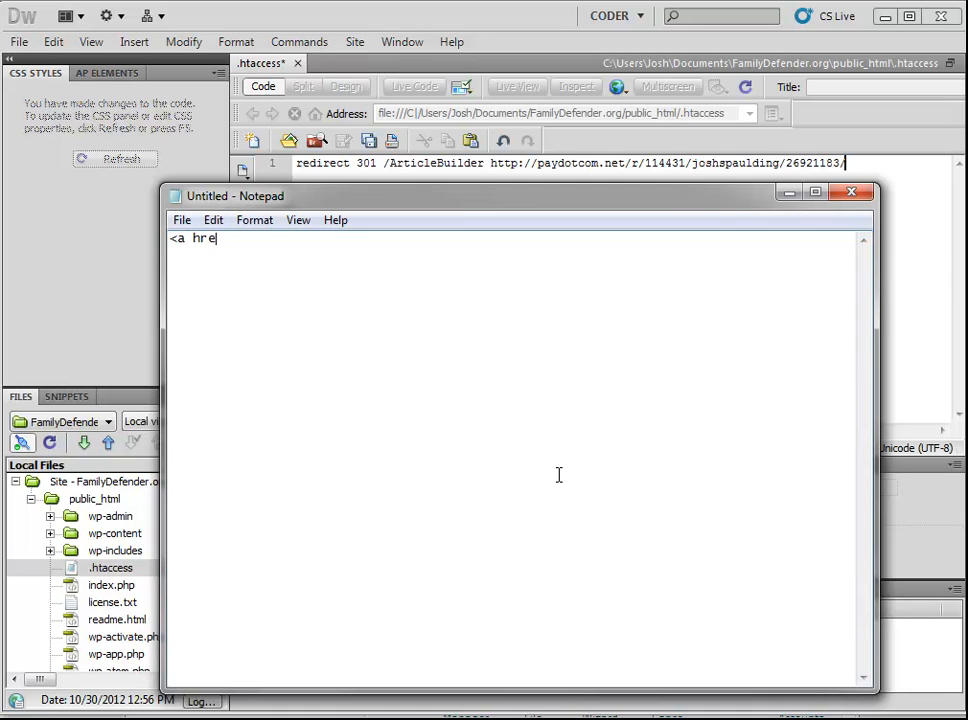
text(f=)
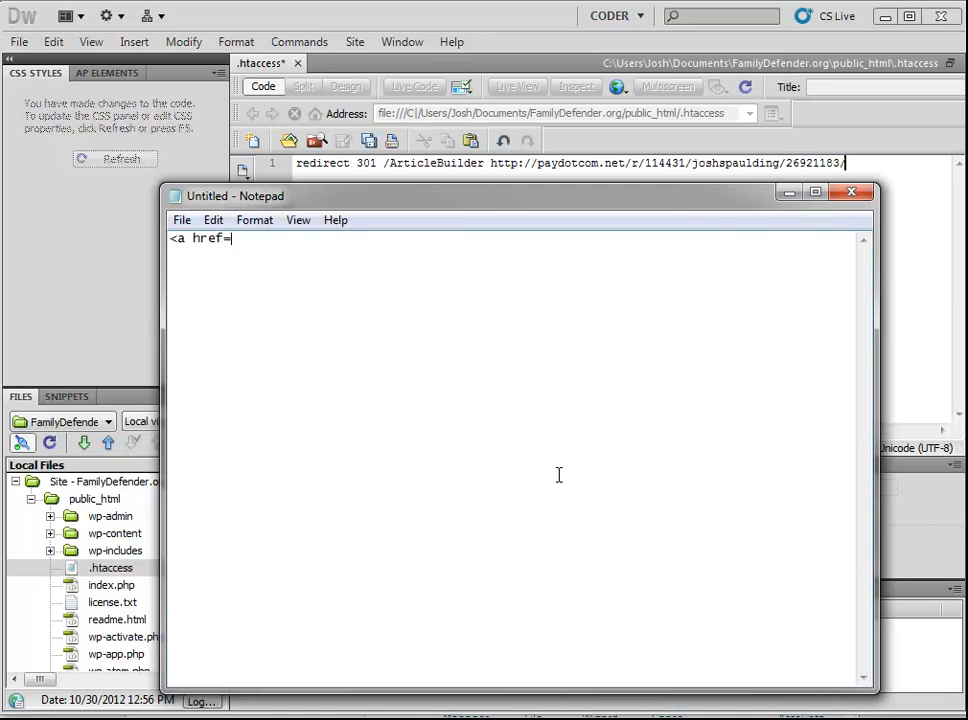
text(")
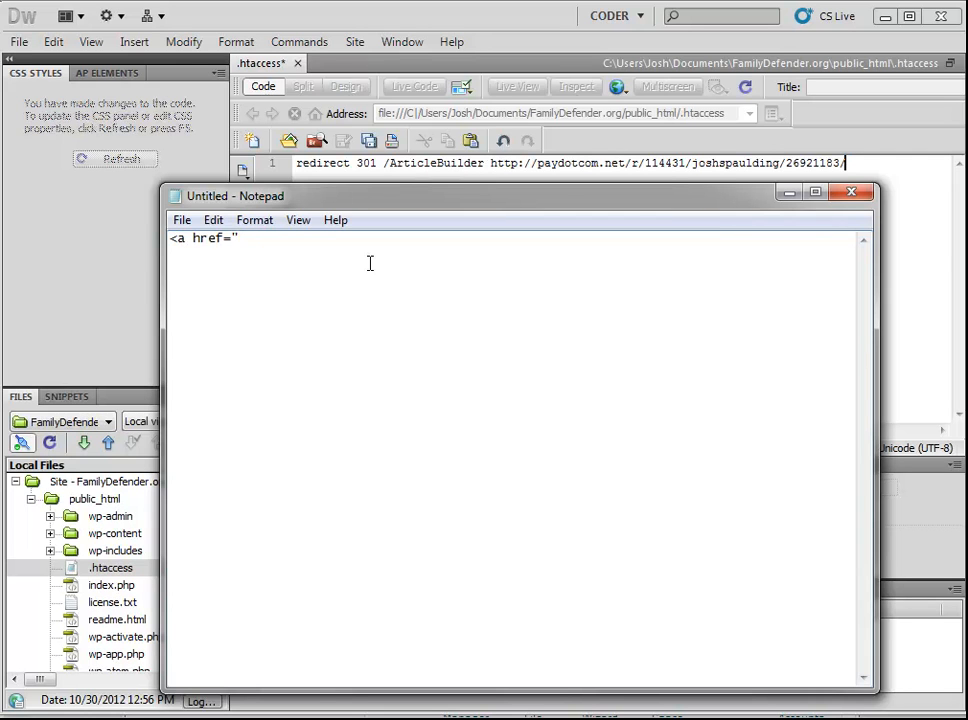
text(http://www.)
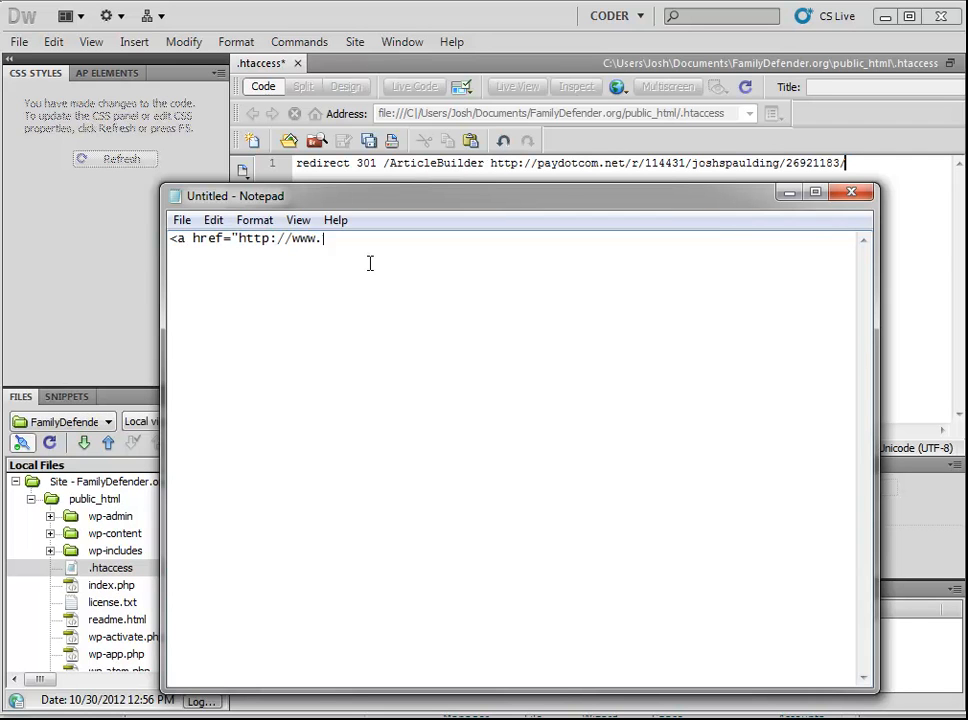
text(familydefender)
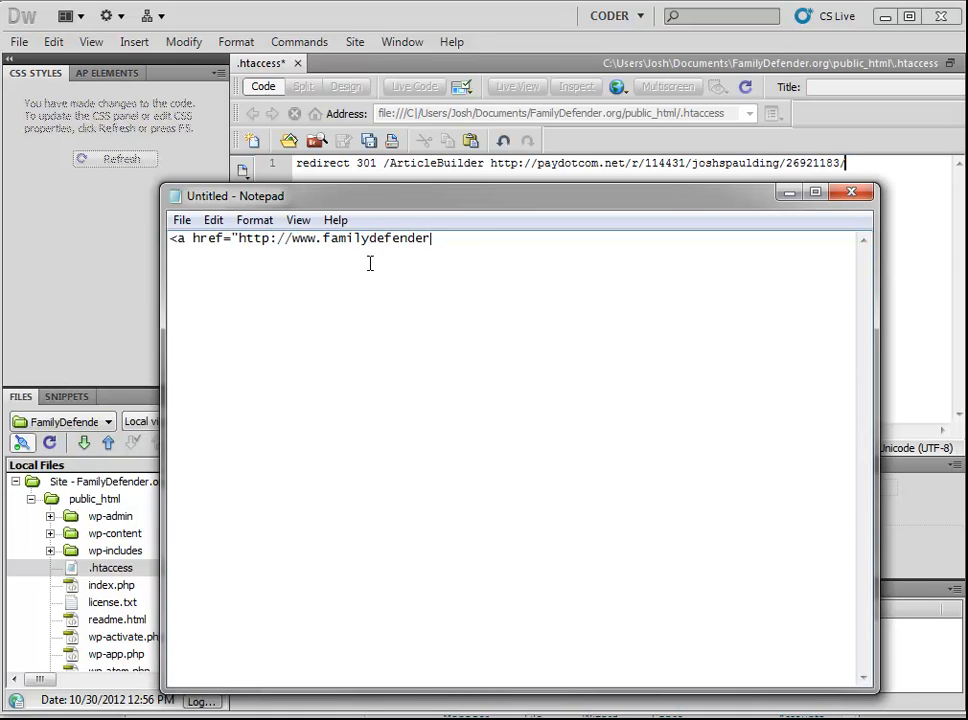
text(.org/ArticleB)
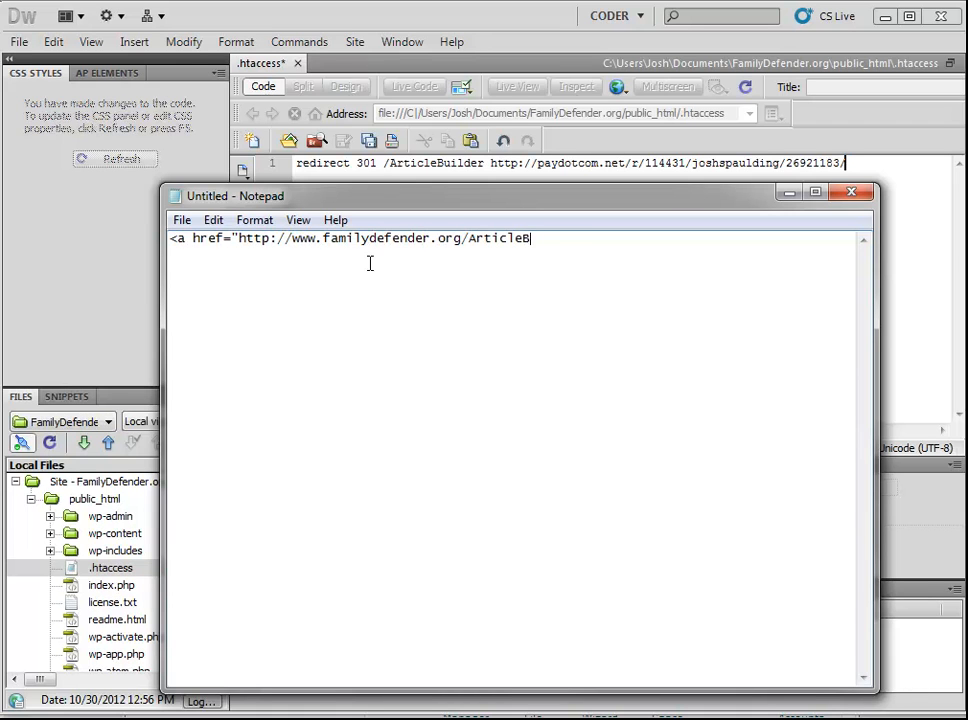
text(uilder)
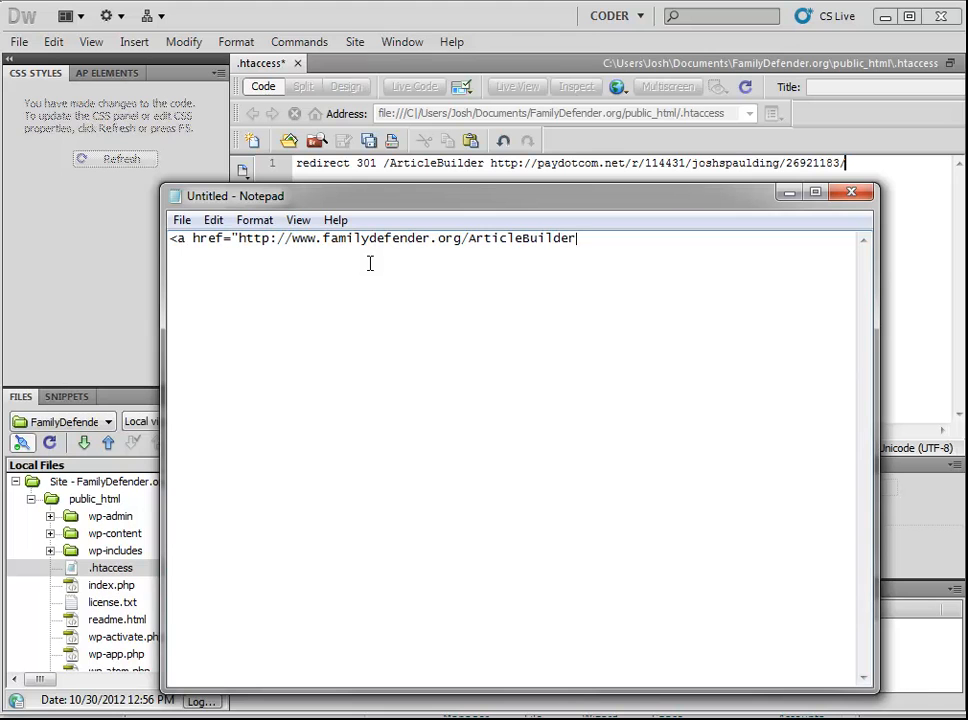
text(")
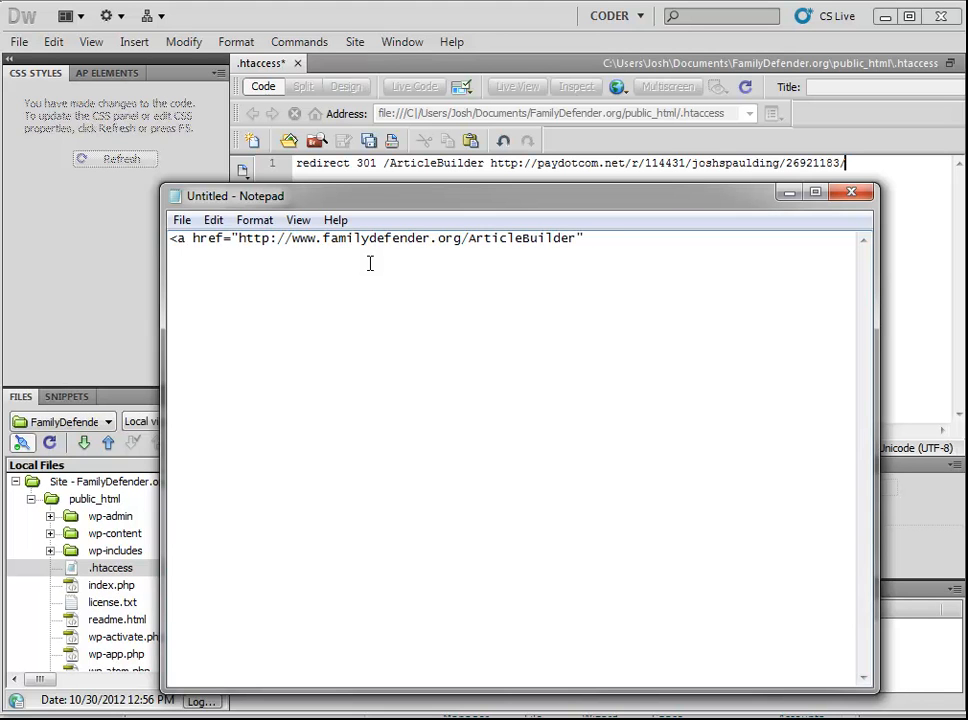
text(rel="nofollo)
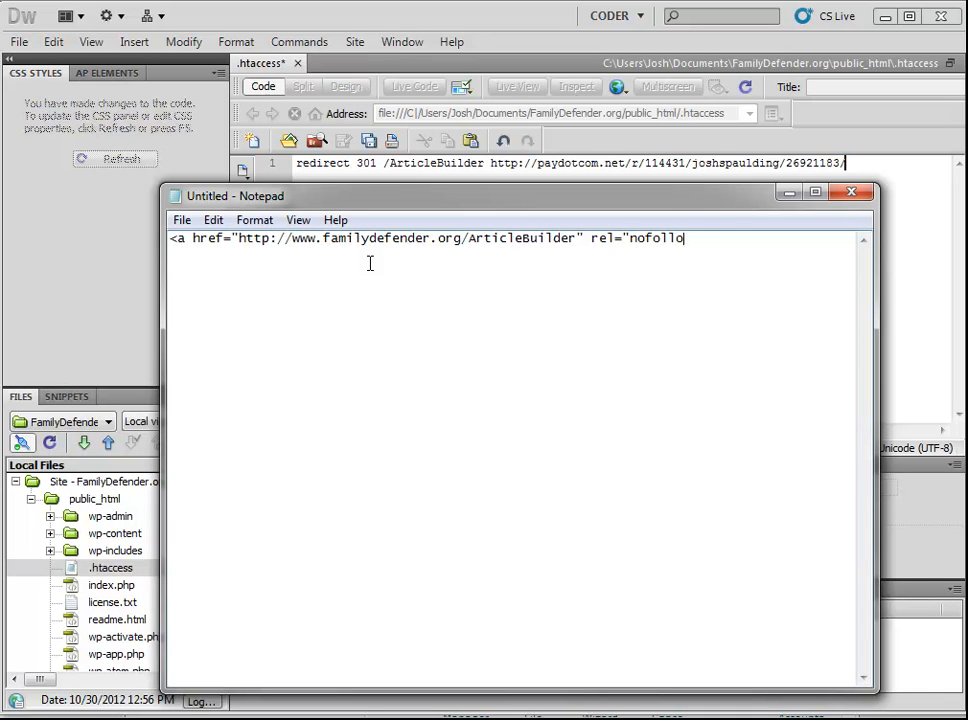
text(w">)
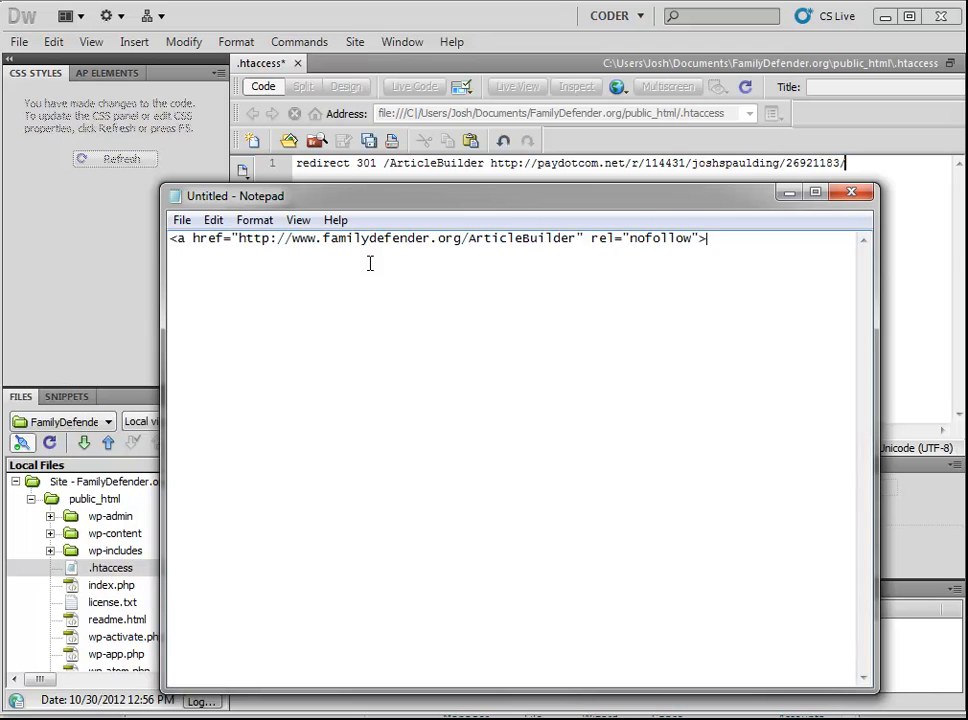
text(A)
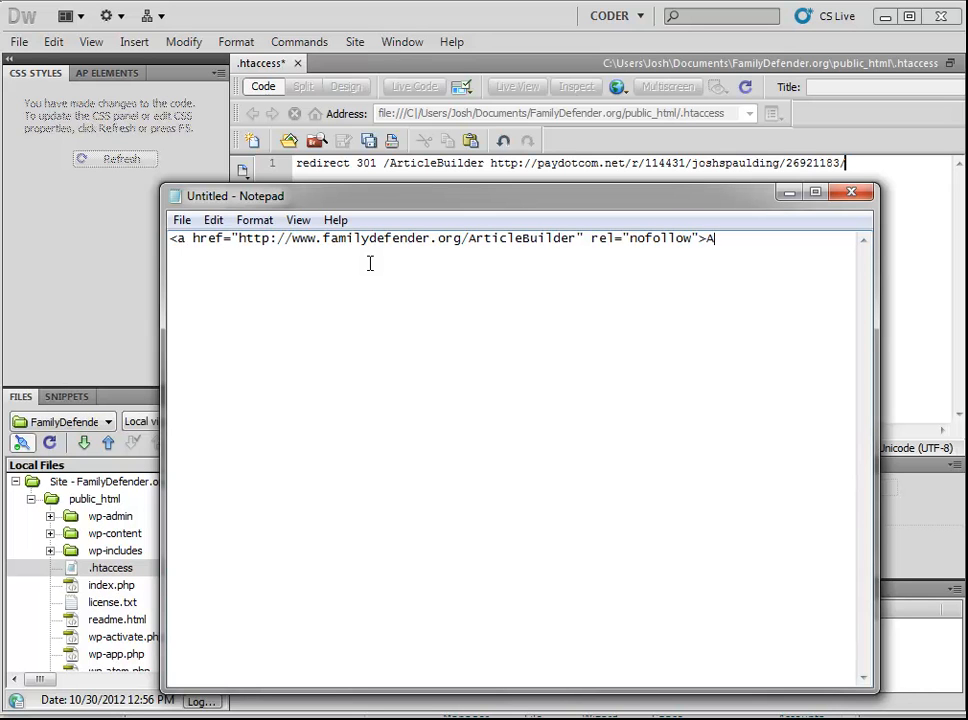
text(rticle Builder)
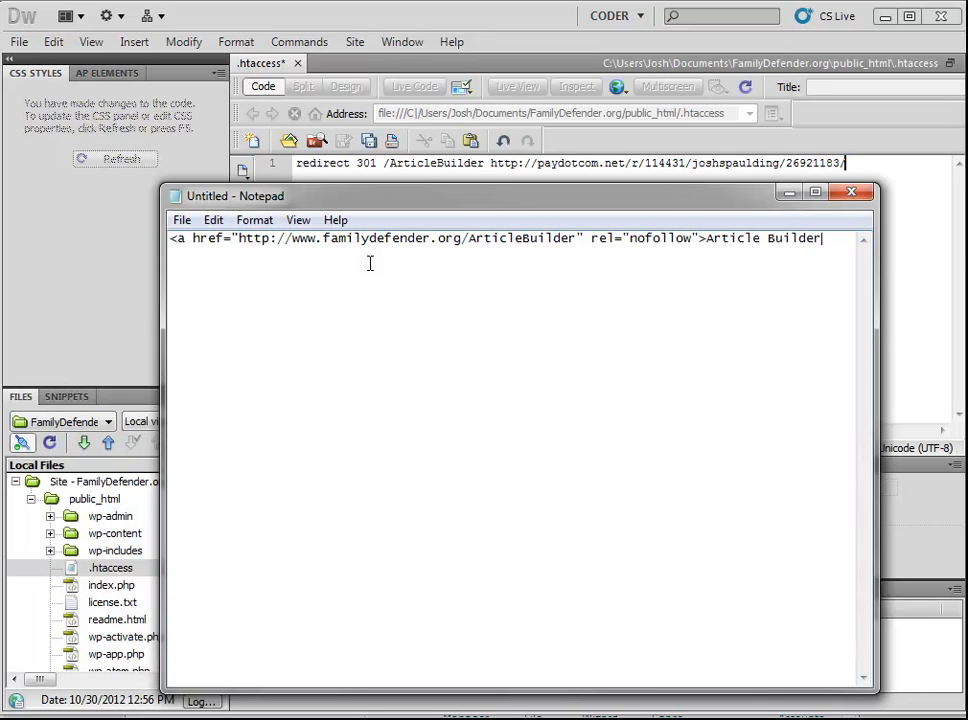
text(</a>)
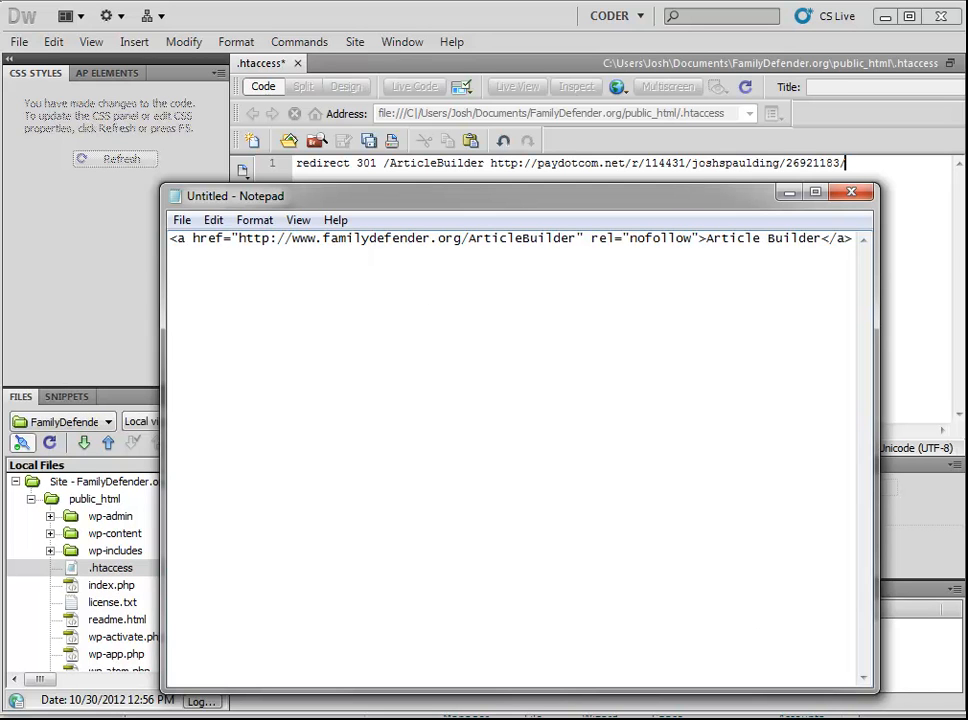
- Add the same Article Builder link without rel="nofollow" and highlight the difference between the two
text(<a href="http://www.familydefender.org/ArticleBuilder">Article Builder</a>)
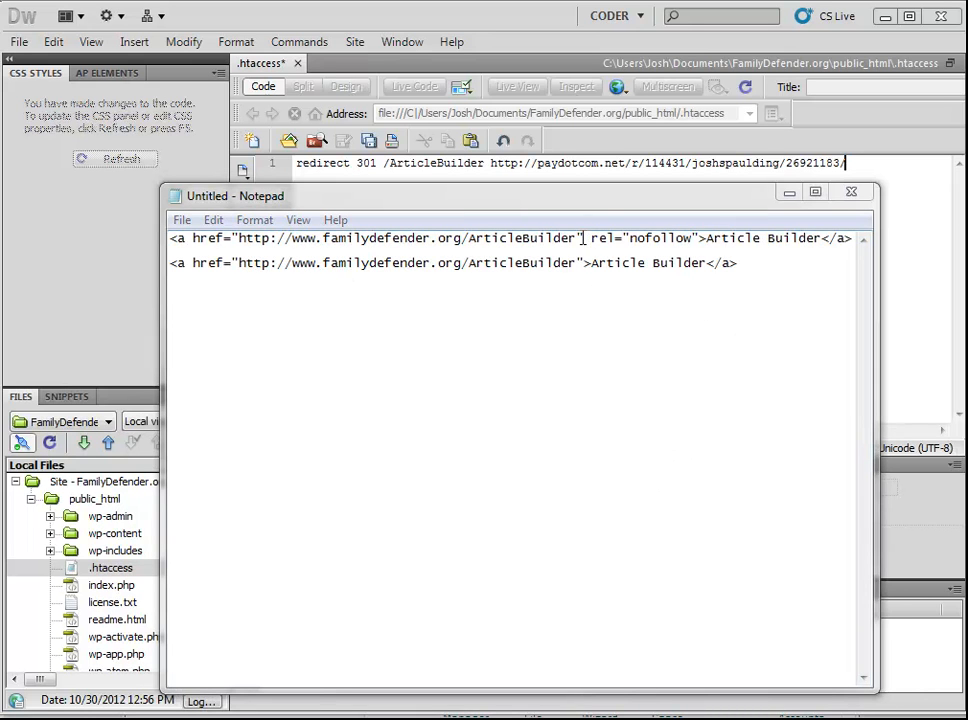
drag(584, 238, 700, 238)
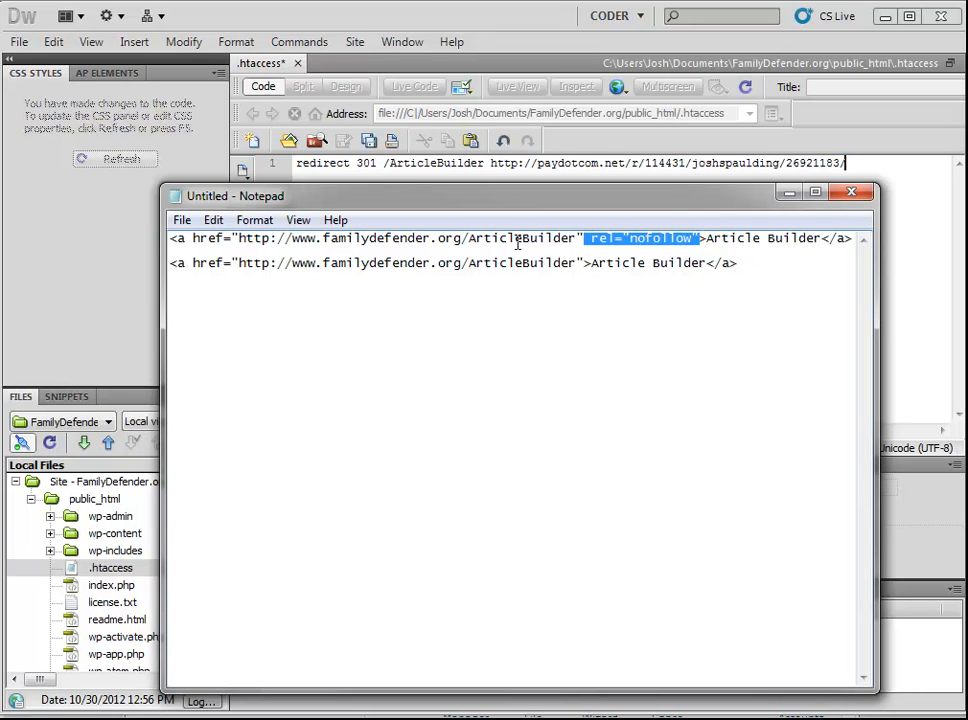
drag(584, 238, 196, 238)
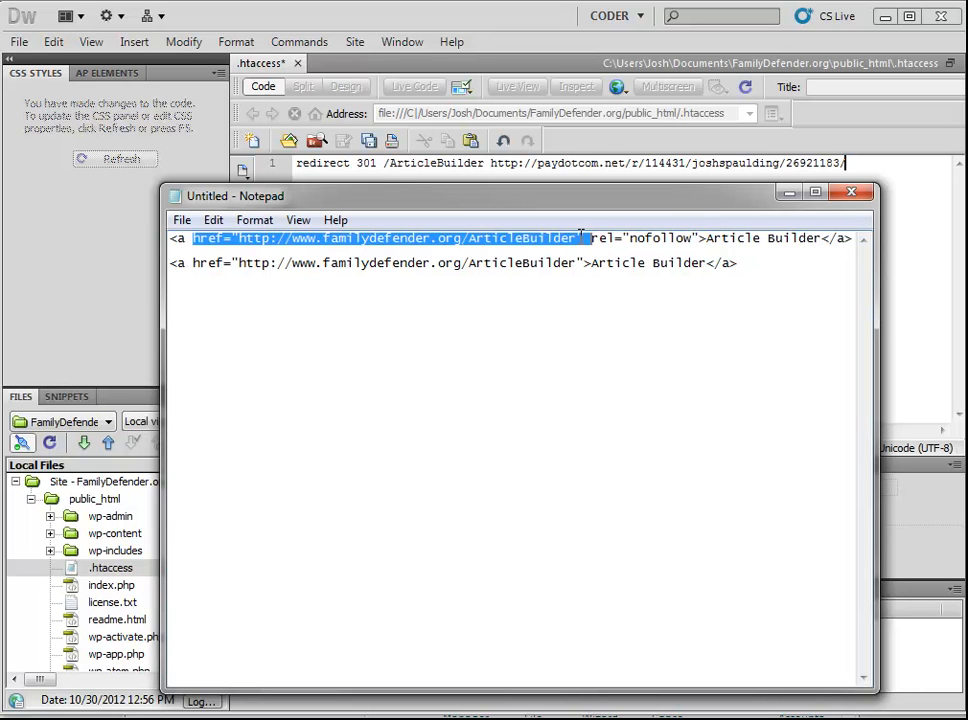
click(582, 238)
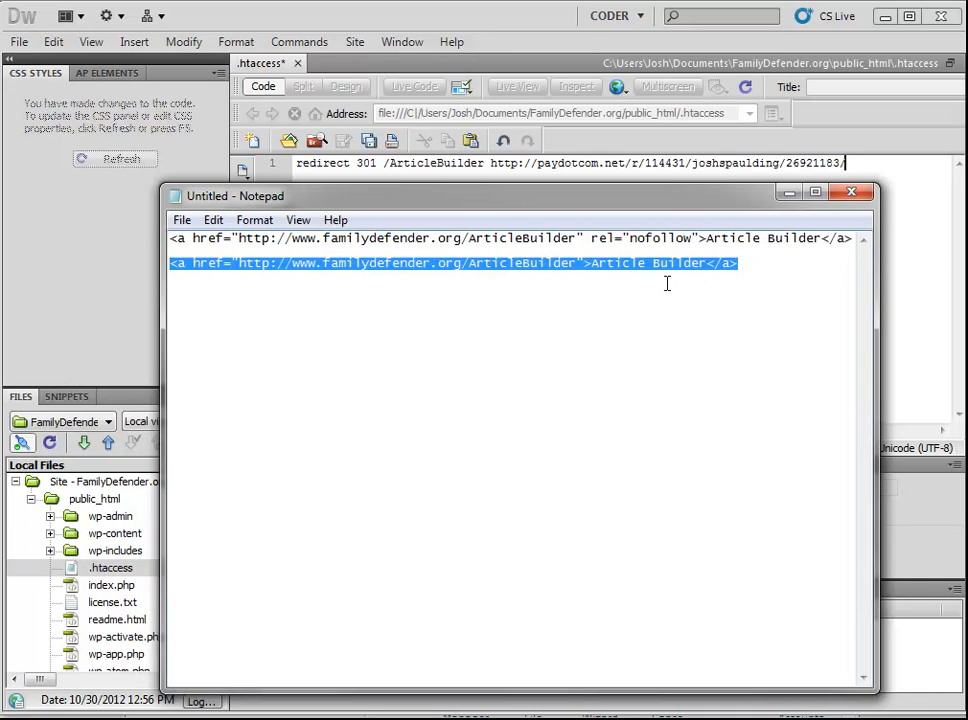
mouse_move(604, 276)
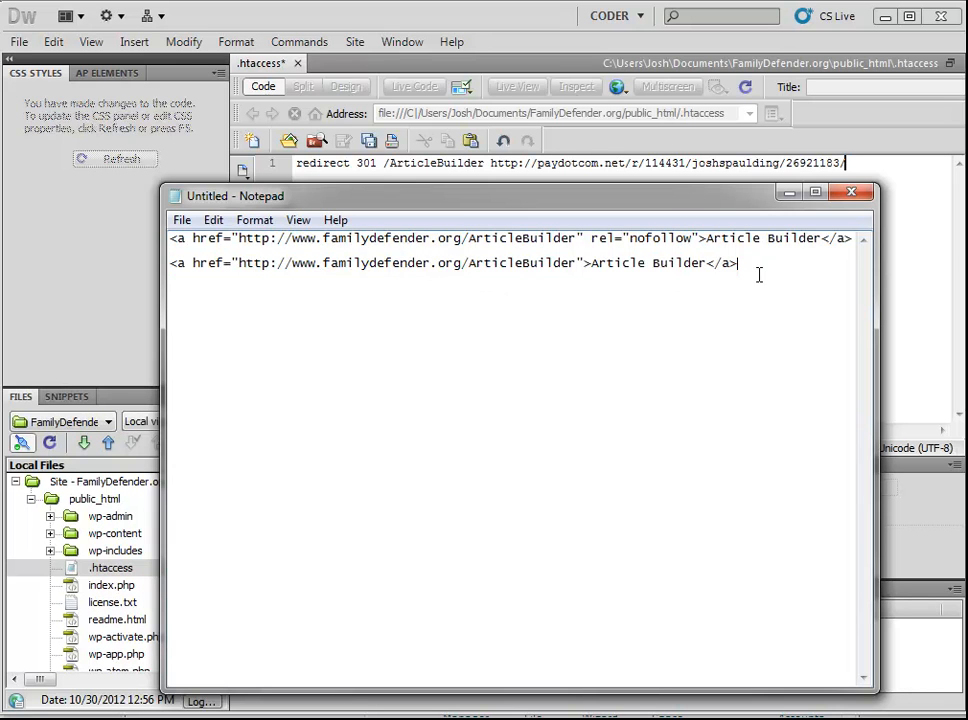
double_click(600, 238)
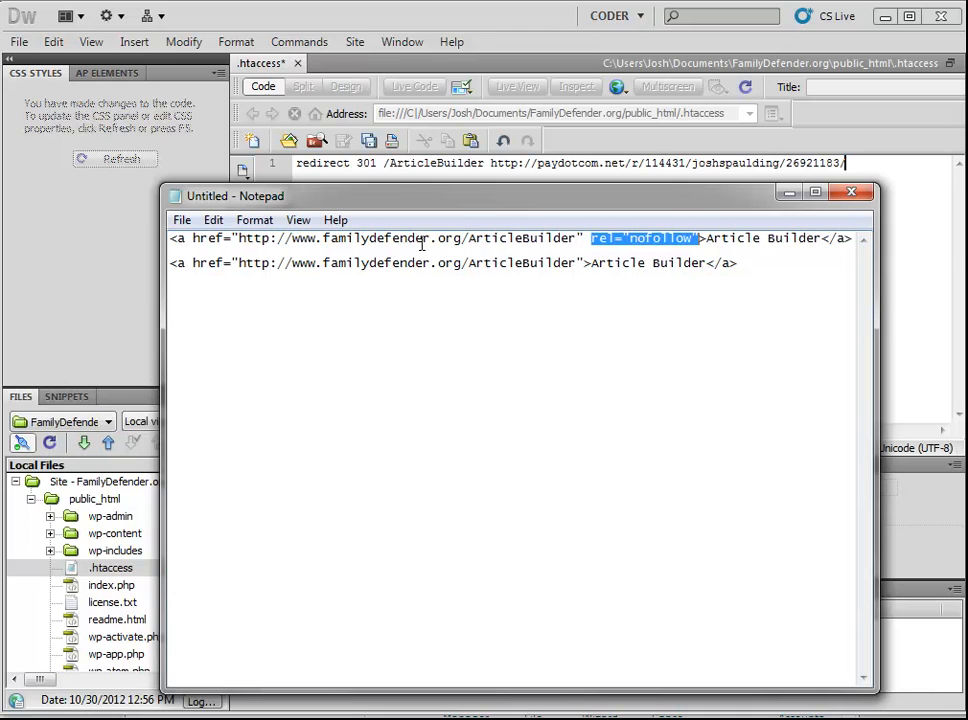
mouse_move(578, 264)
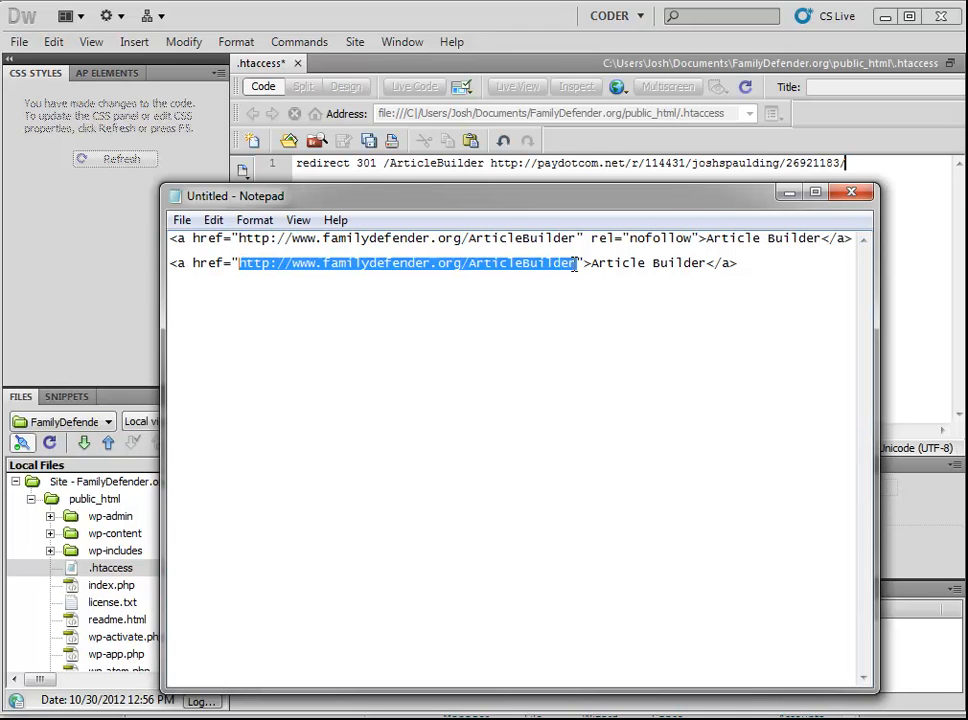
click(564, 270)
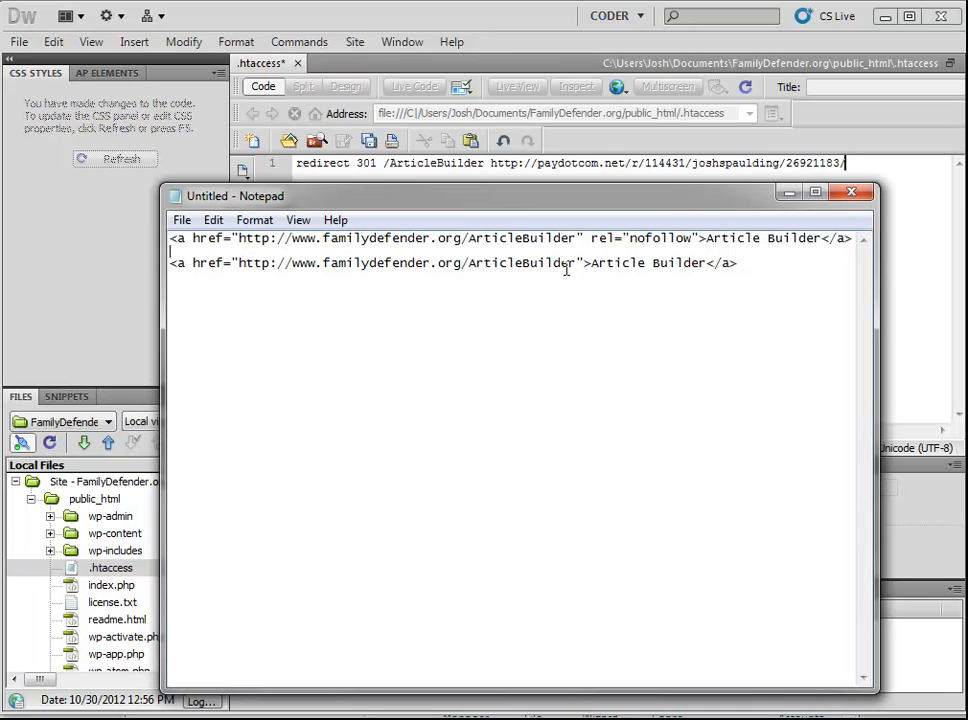
mouse_move(796, 330)
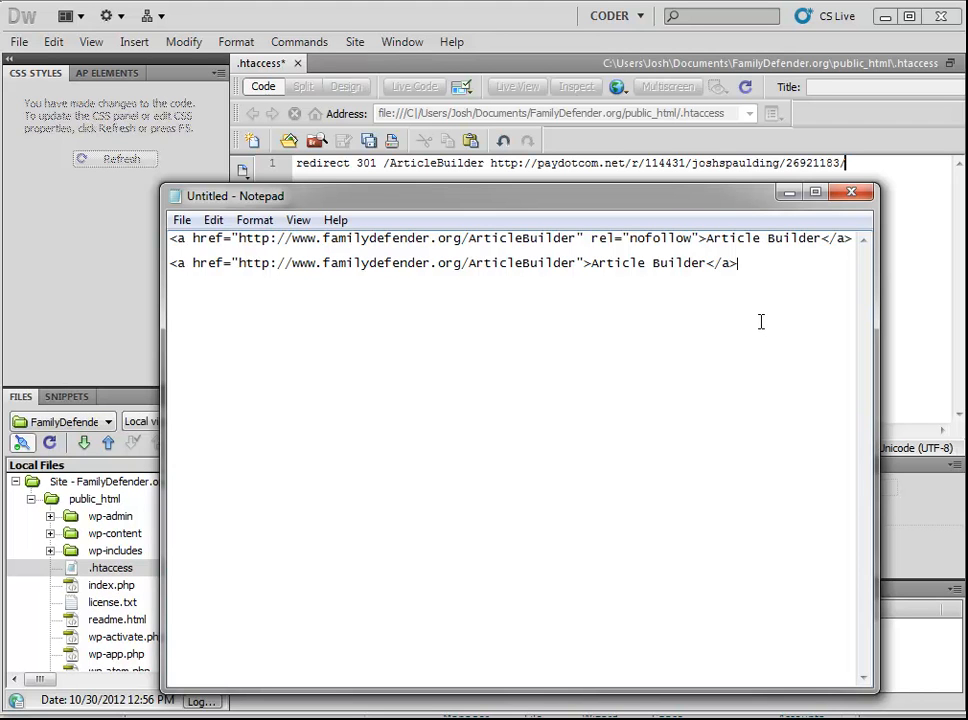
mouse_move(804, 304)
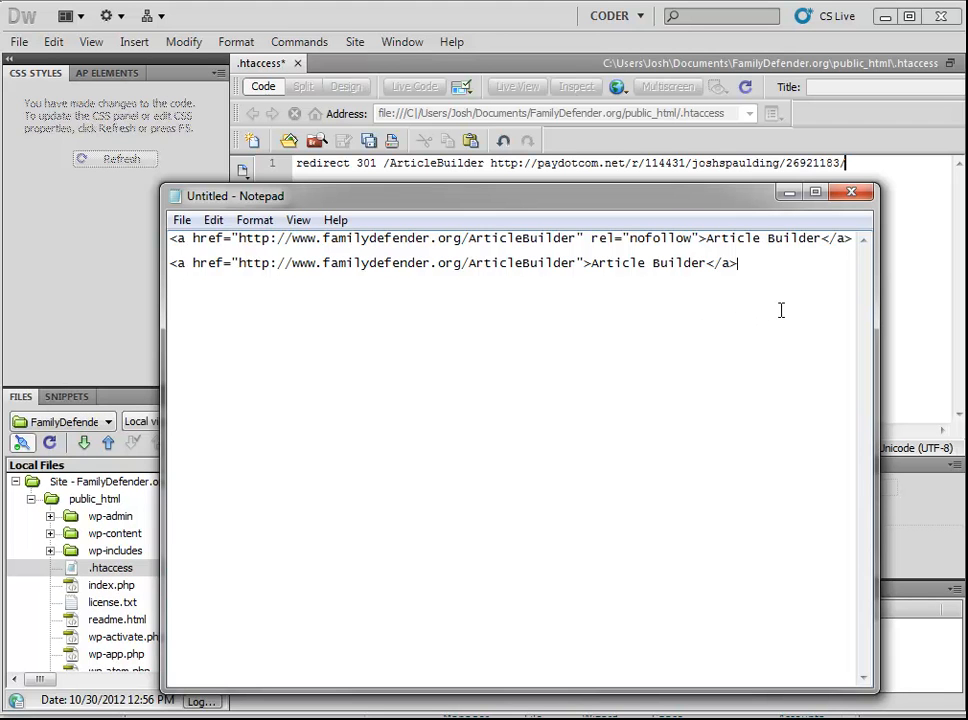
mouse_move(824, 336)
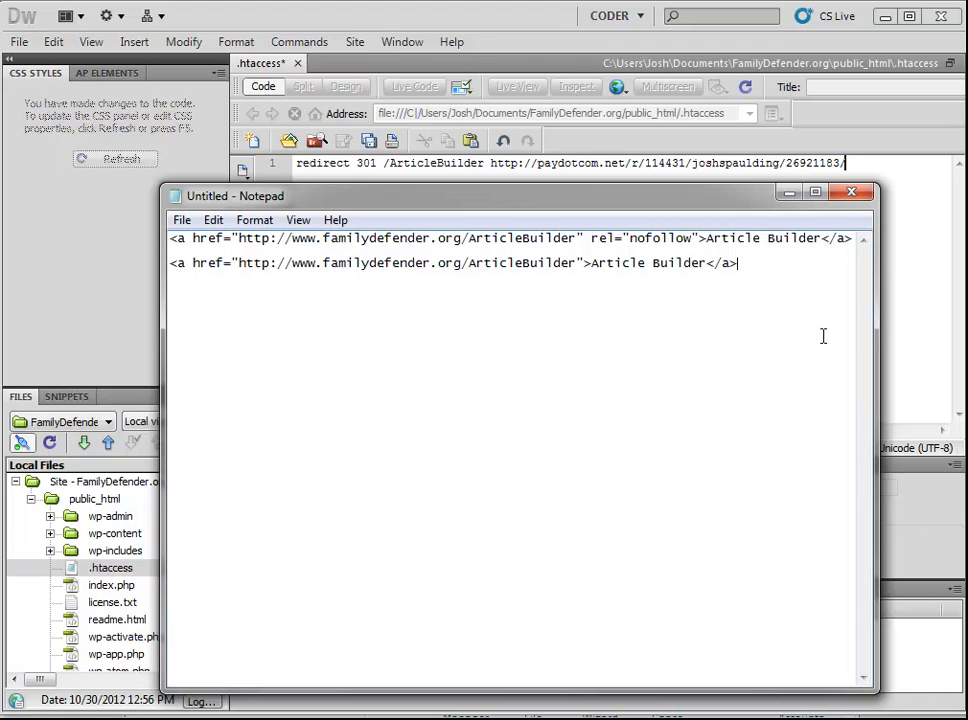
mouse_move(752, 360)
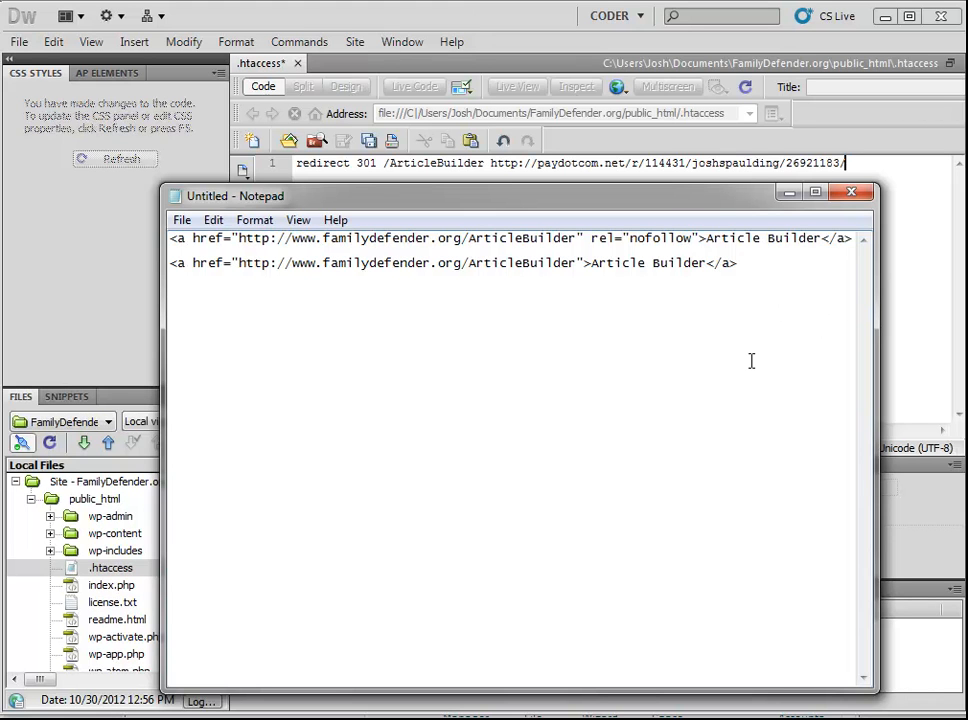
mouse_move(784, 282)
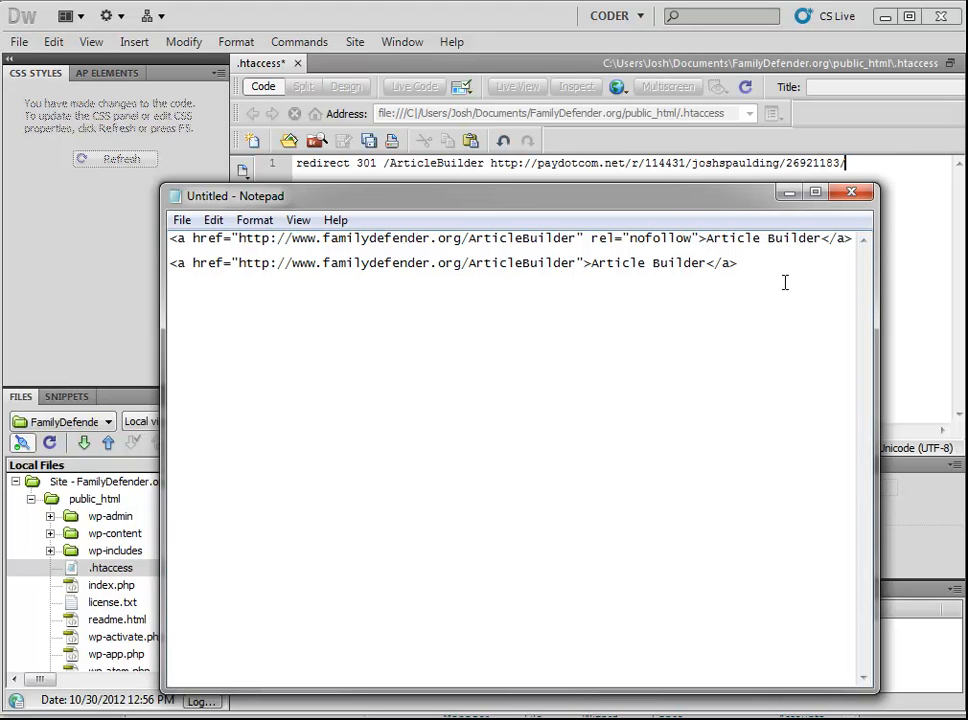
mouse_move(728, 300)
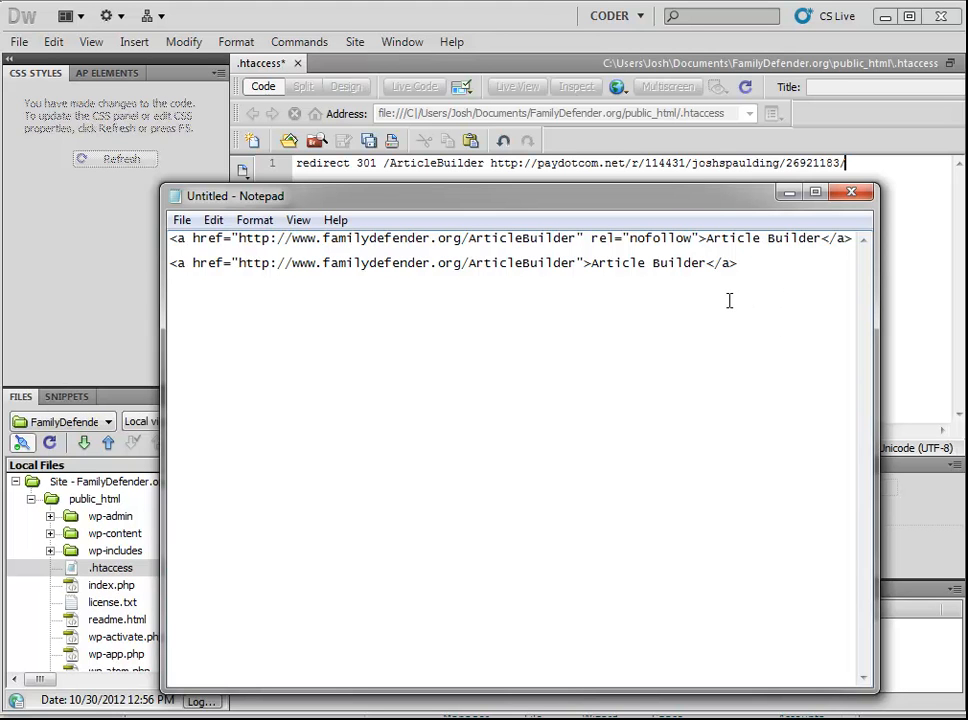
mouse_move(744, 324)
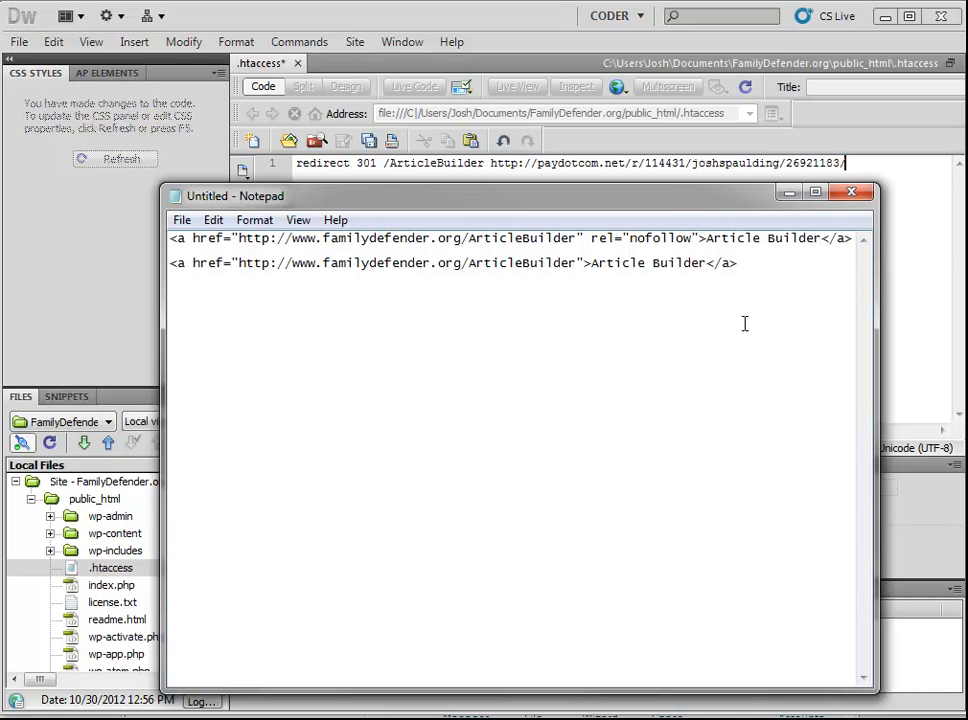